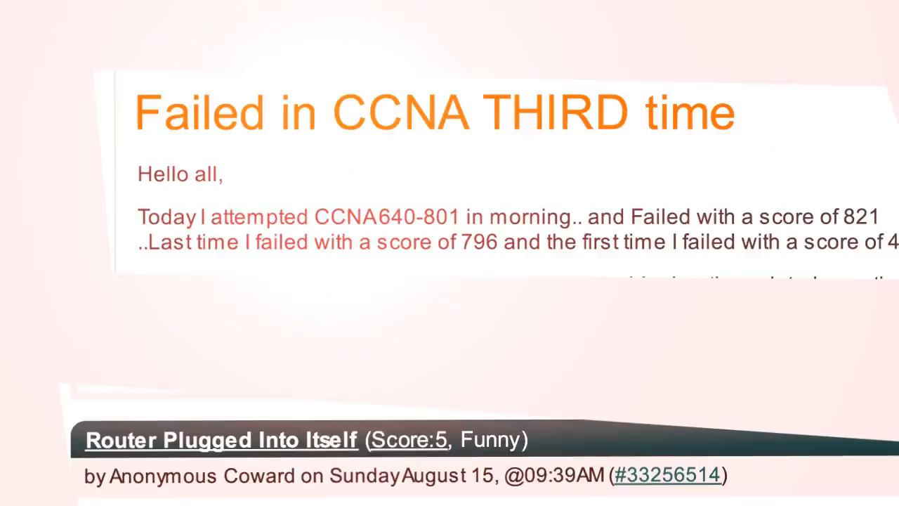
Bring up R1's console and review its running configuration for EIGRP 1
scroll(down, 3)
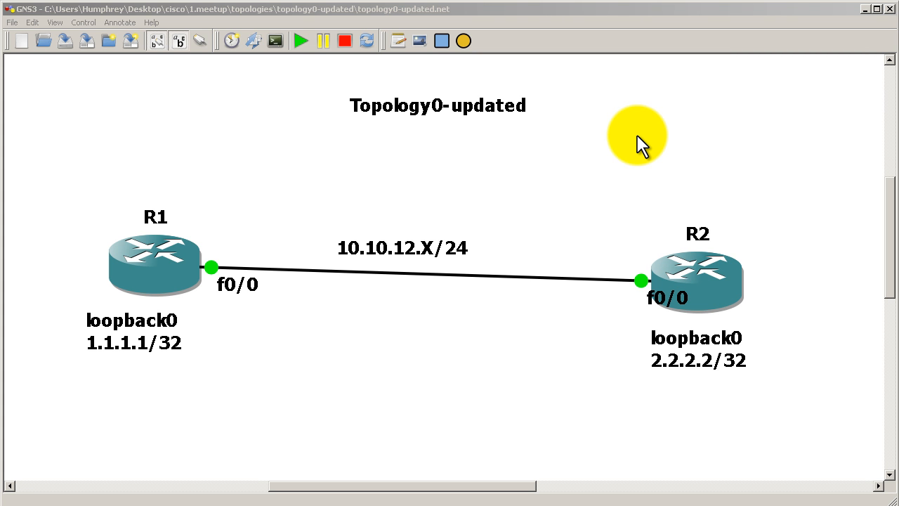
click(156, 246)
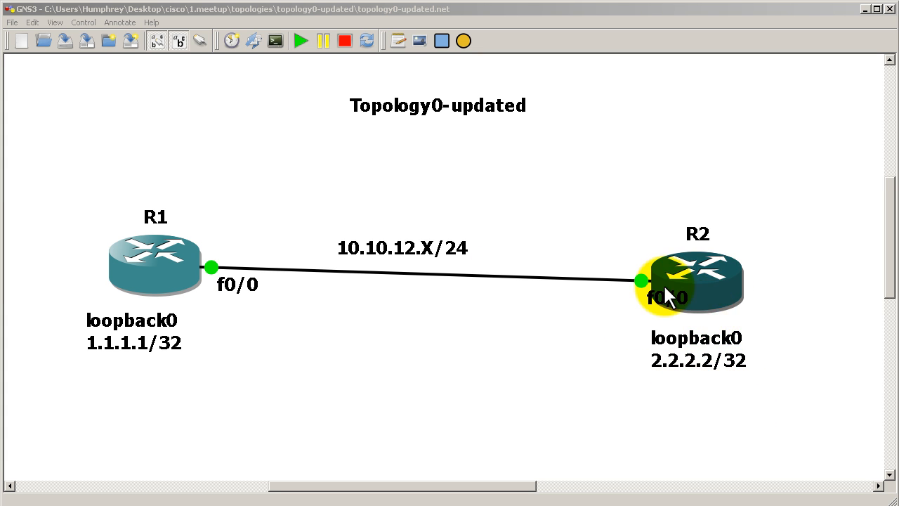
mouse_move(149, 234)
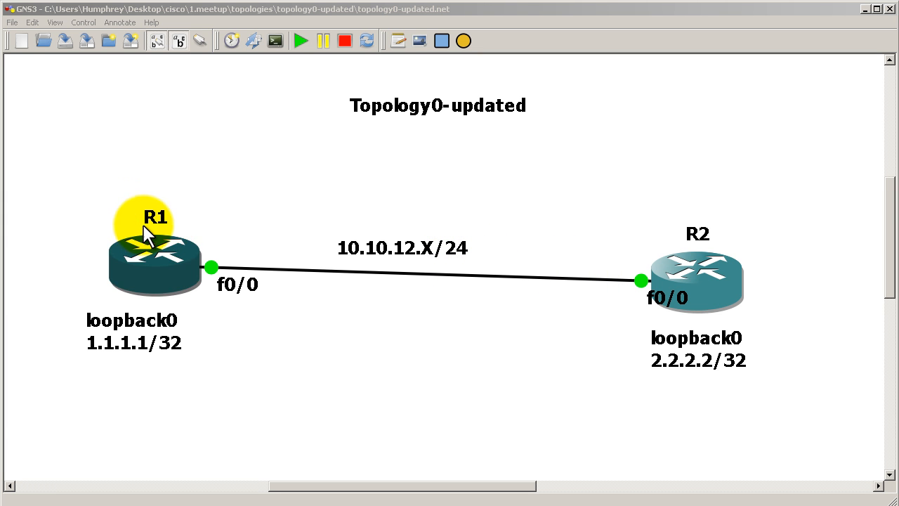
mouse_move(180, 248)
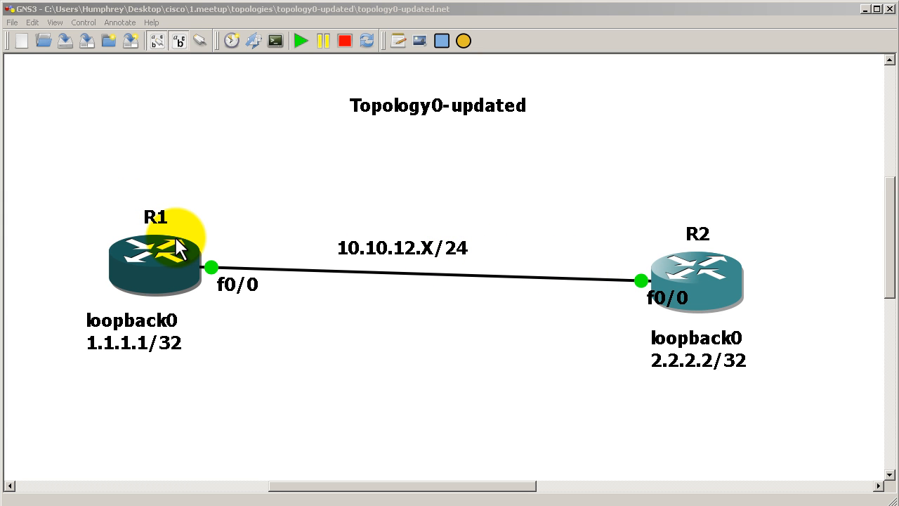
mouse_move(380, 270)
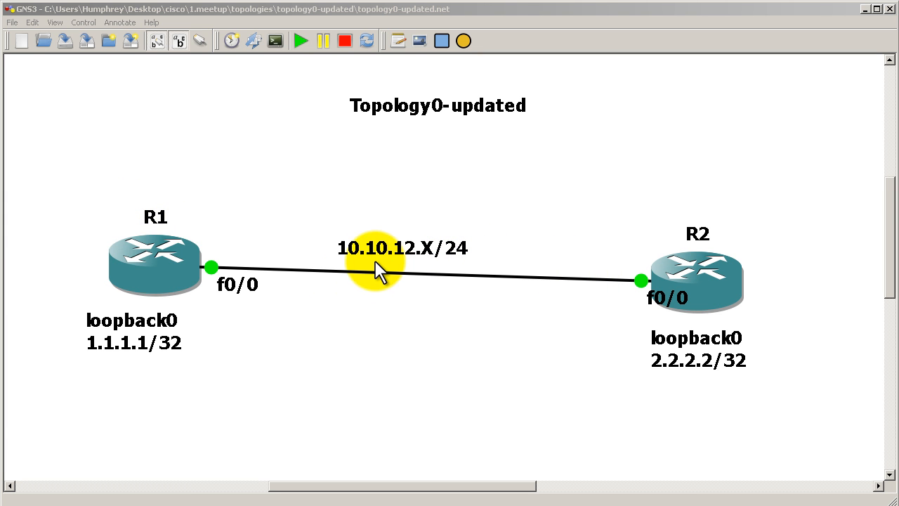
mouse_move(422, 281)
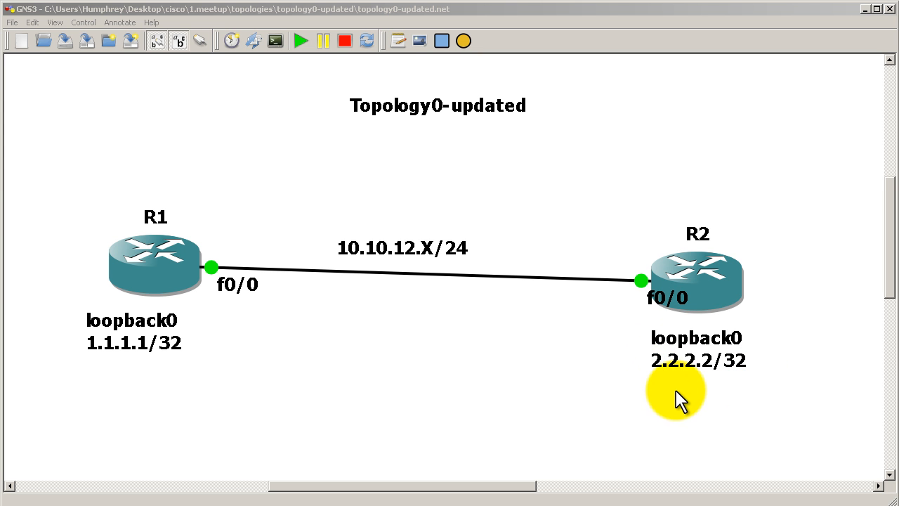
mouse_move(174, 260)
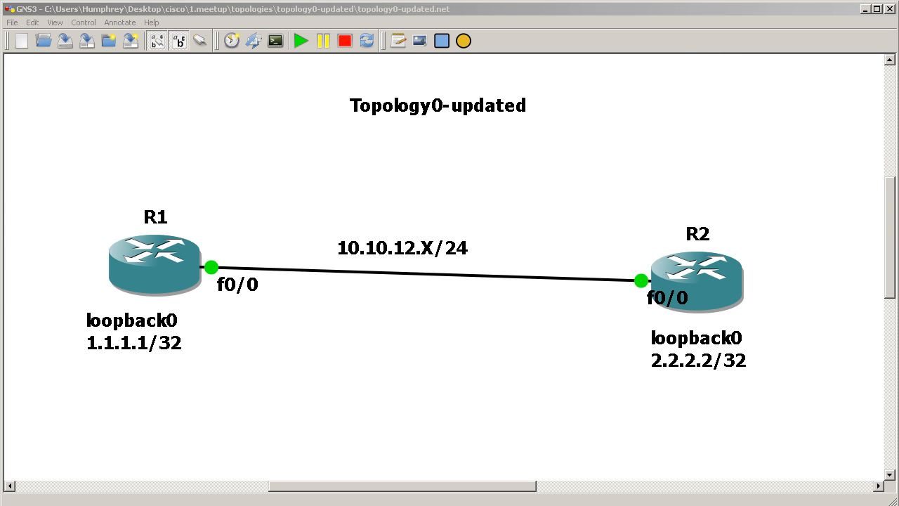
double_click(155, 270)
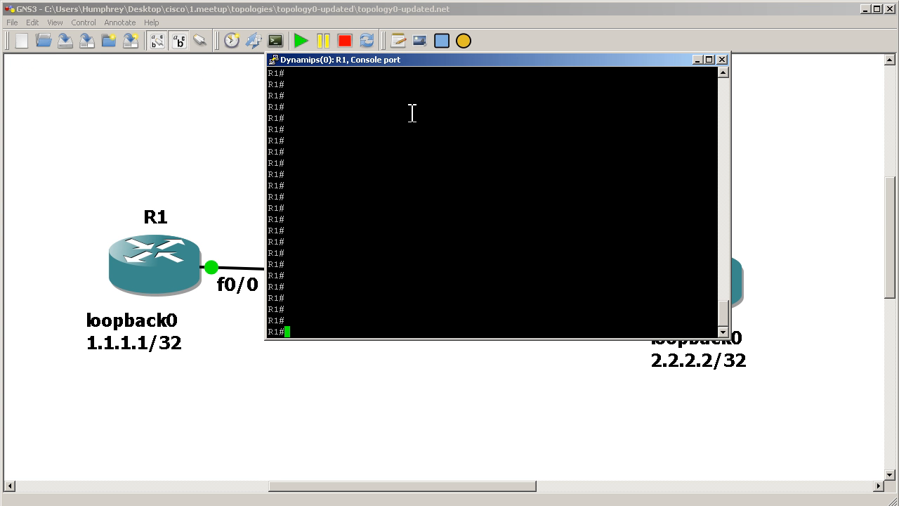
text(show run)
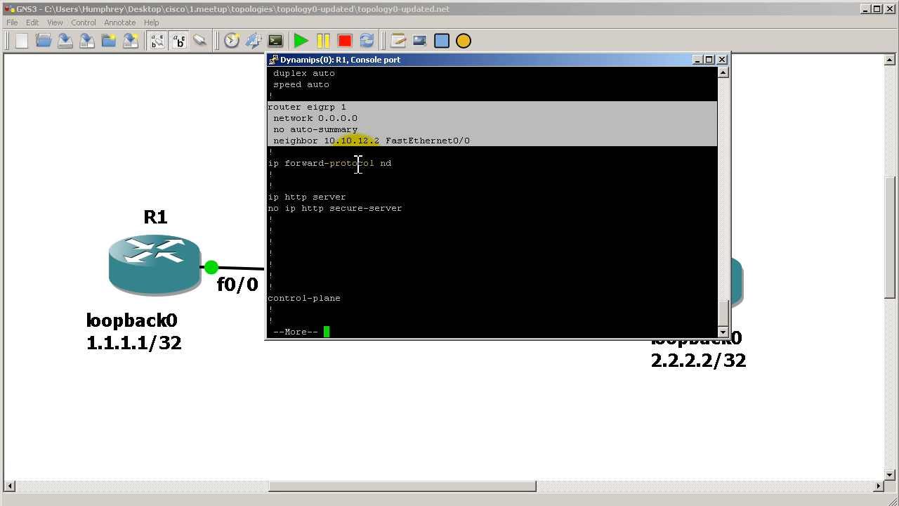
mouse_move(517, 194)
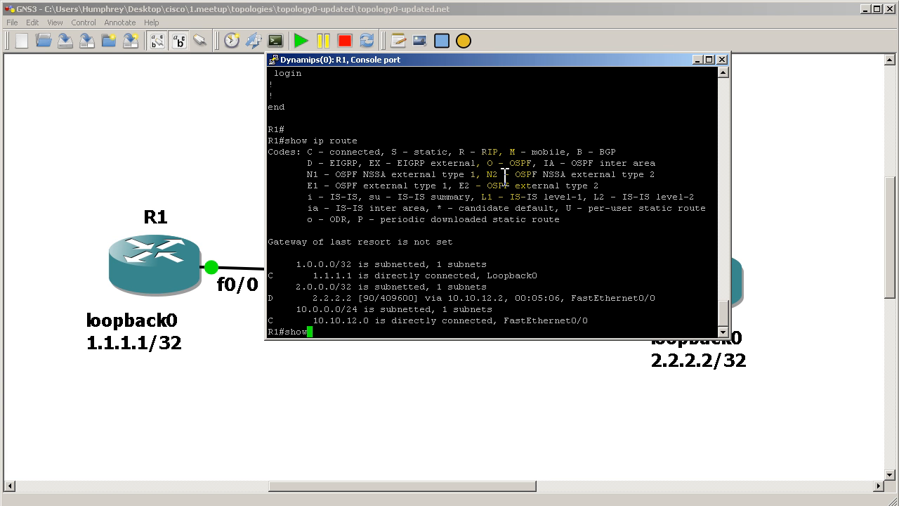
Verify EIGRP protocols on R1 and ping 2.2.2.2 successfully, then close the console
text(show ip protocols)
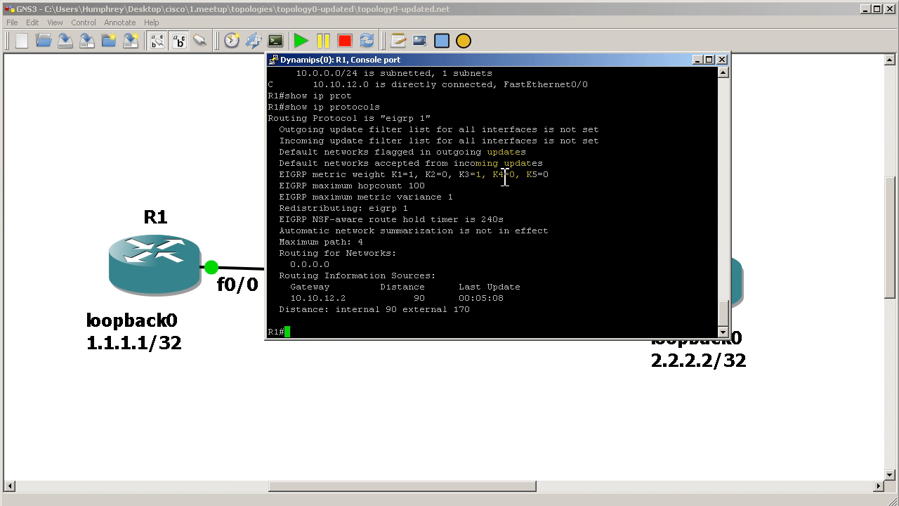
text(ping 2.2.2.2)
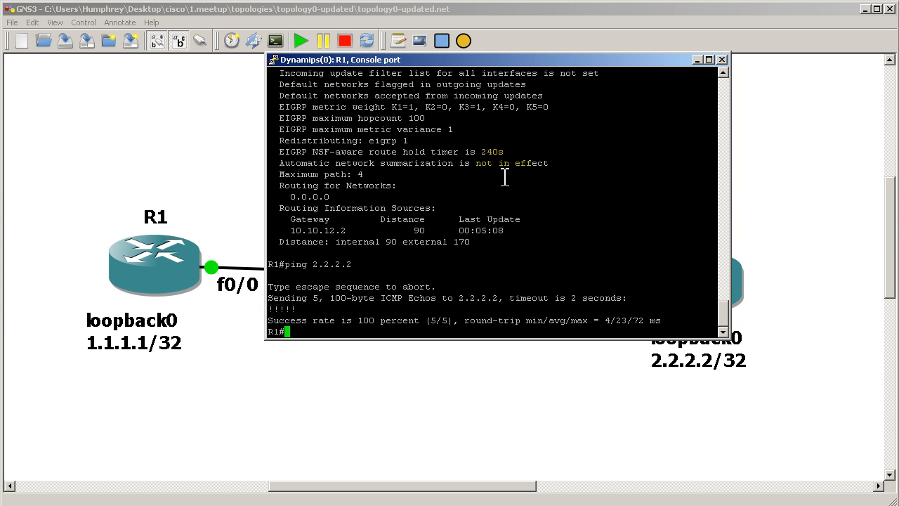
click(716, 59)
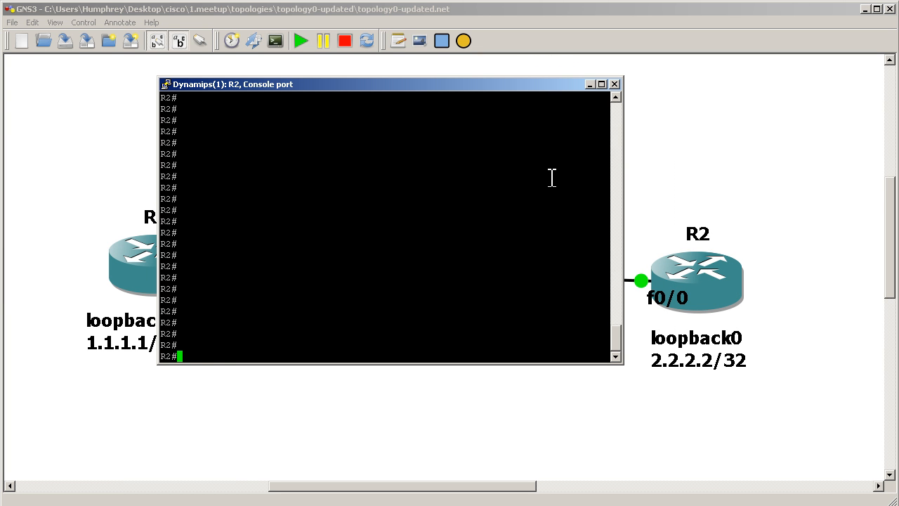
On R2 in global config, create access-list 1 permitting 10.10.12.2
text(conf t)
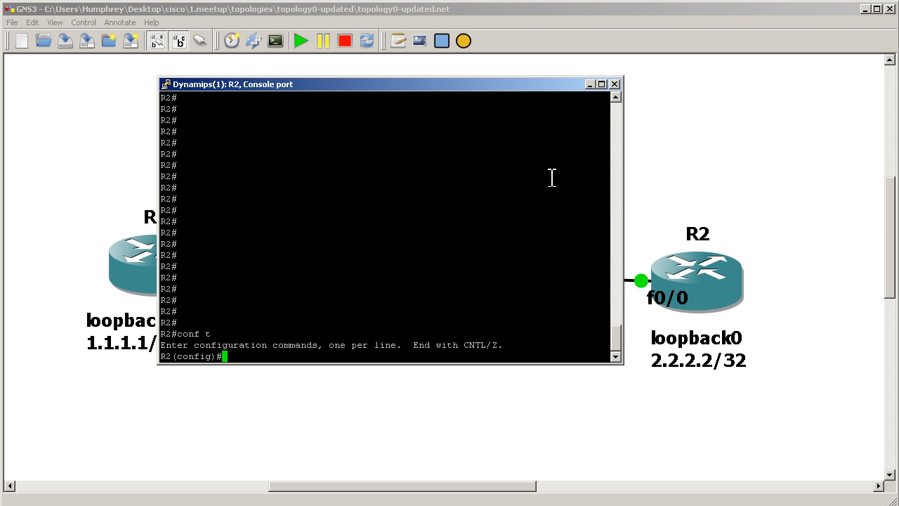
text(access)
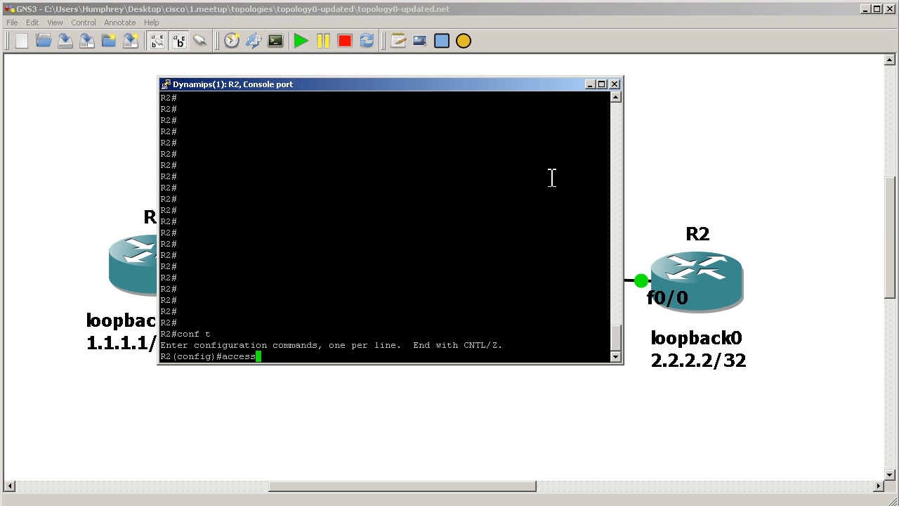
text(-list 1 p)
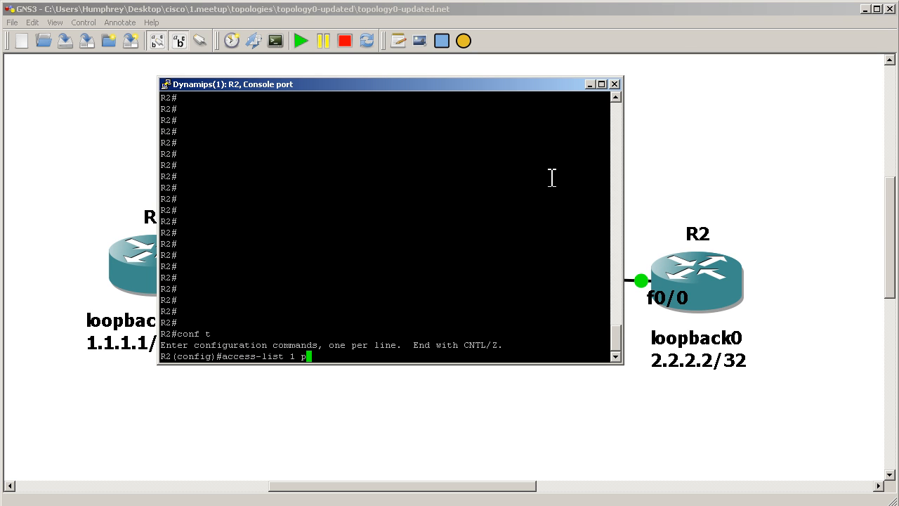
text(ermit 10.10)
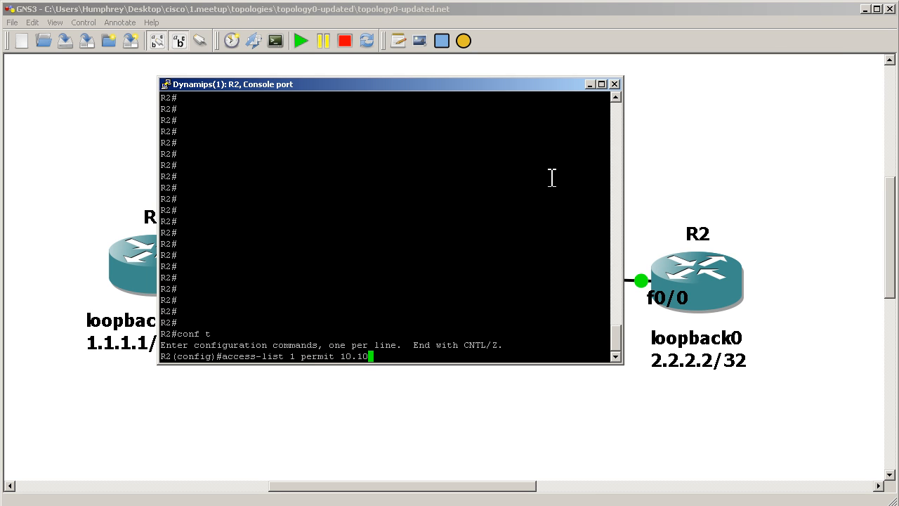
text(.12.2)
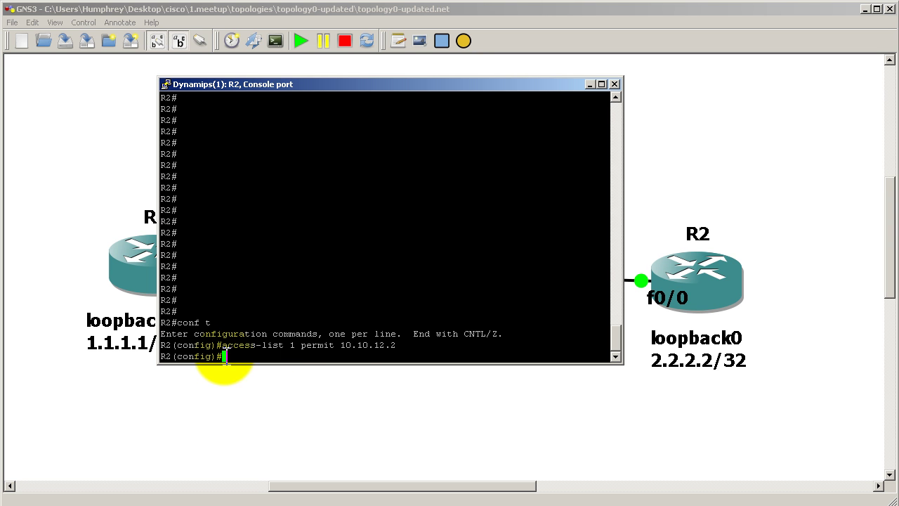
mouse_move(270, 362)
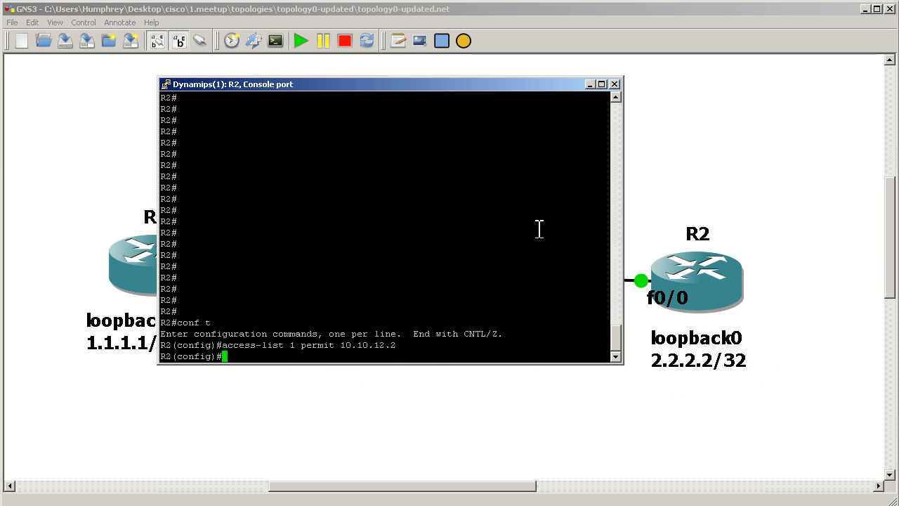
Under router eigrp 1 on R2, query 'distribute-list ?' to list its filter options
text(router eigrp 1)
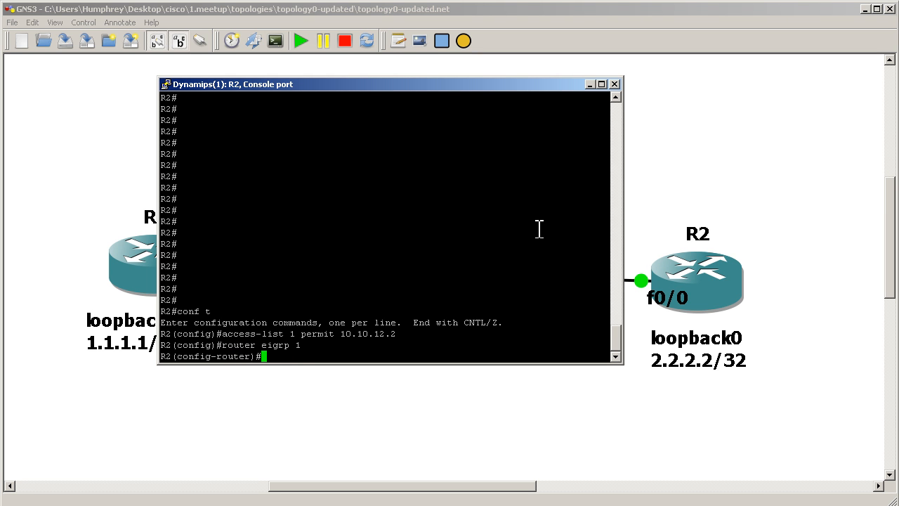
text(distribute)
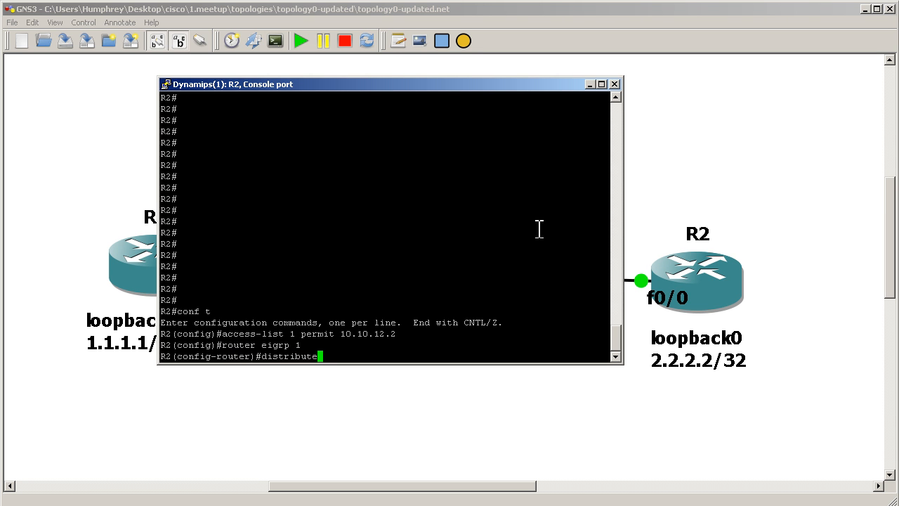
text(?)
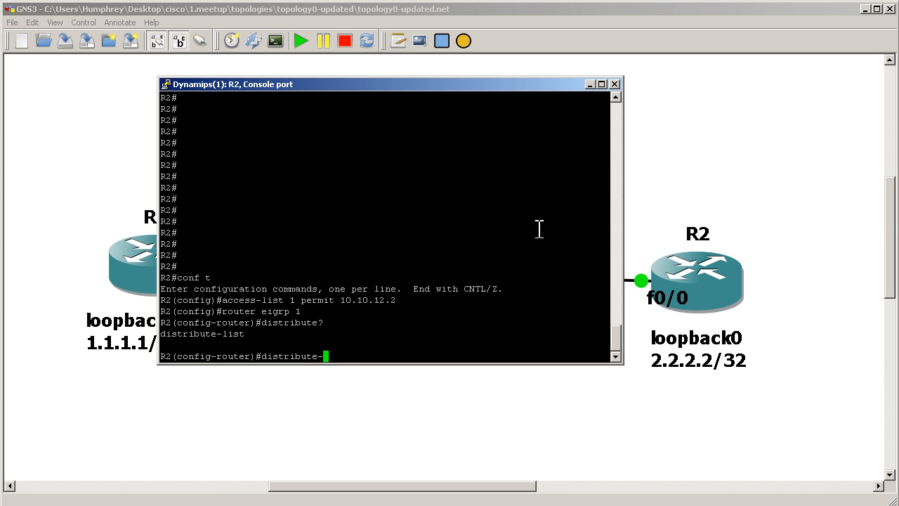
text(distribute-list ?)
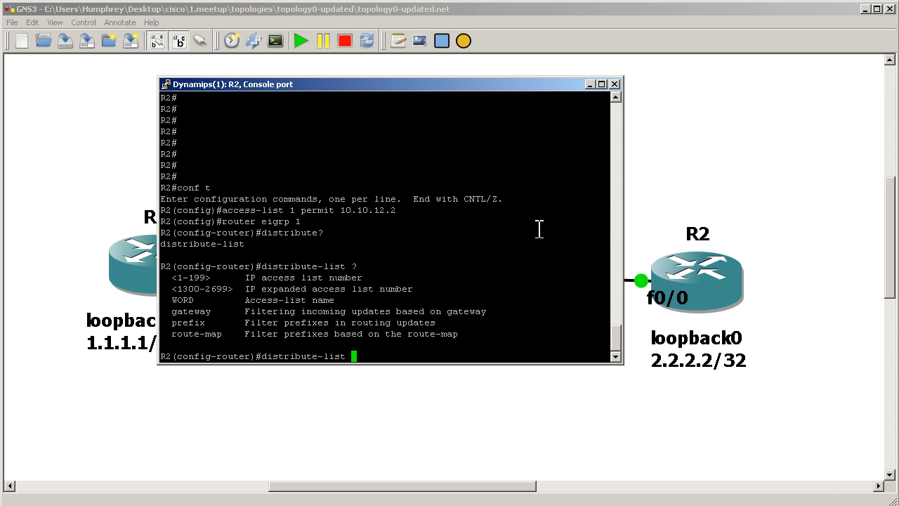
mouse_move(532, 230)
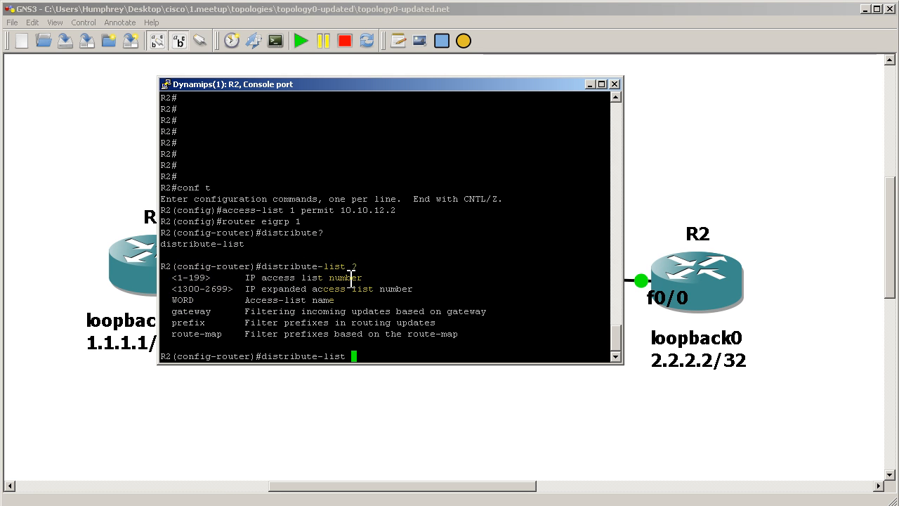
mouse_move(209, 305)
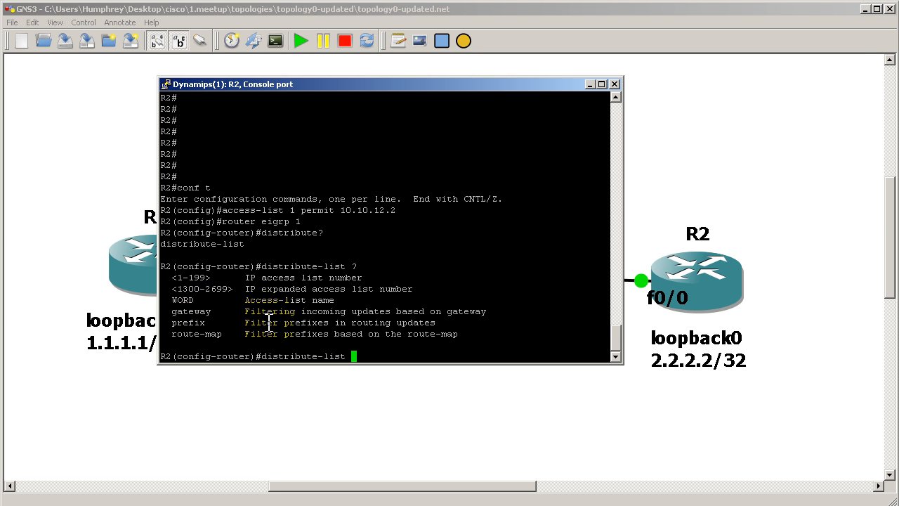
mouse_move(509, 325)
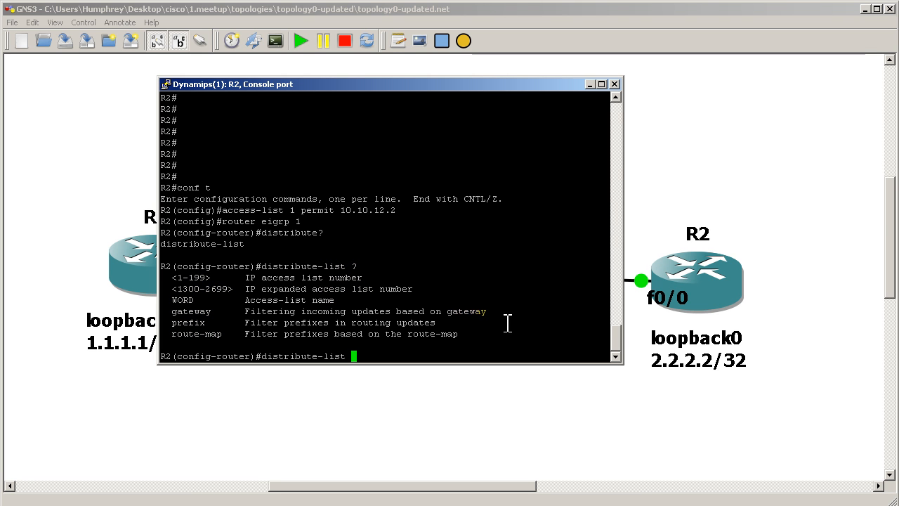
mouse_move(216, 326)
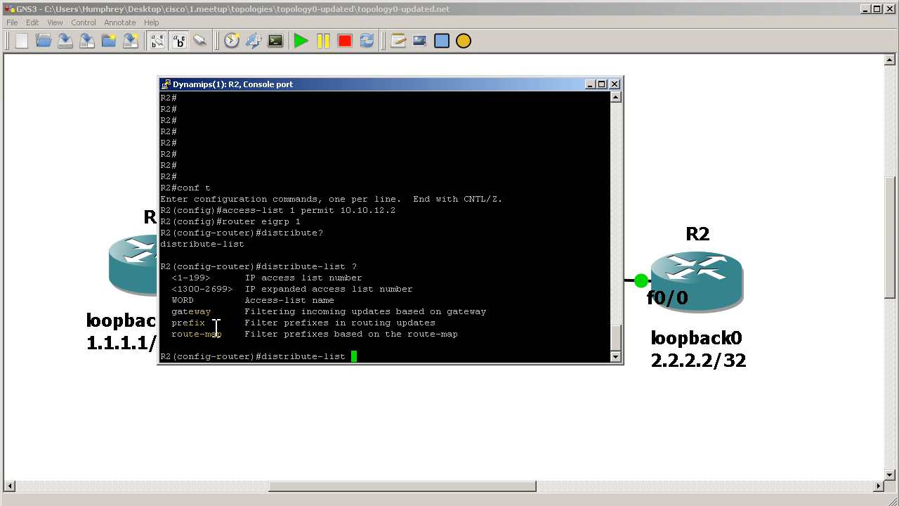
mouse_move(476, 333)
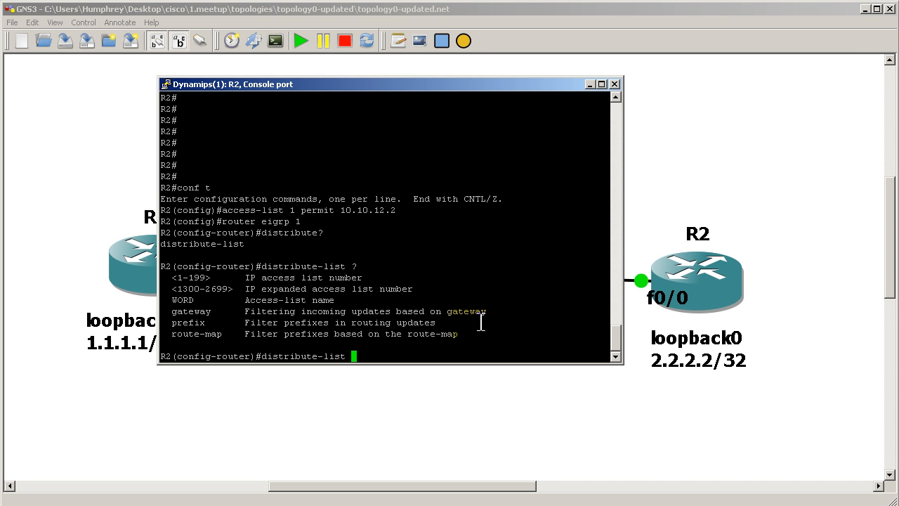
mouse_move(472, 326)
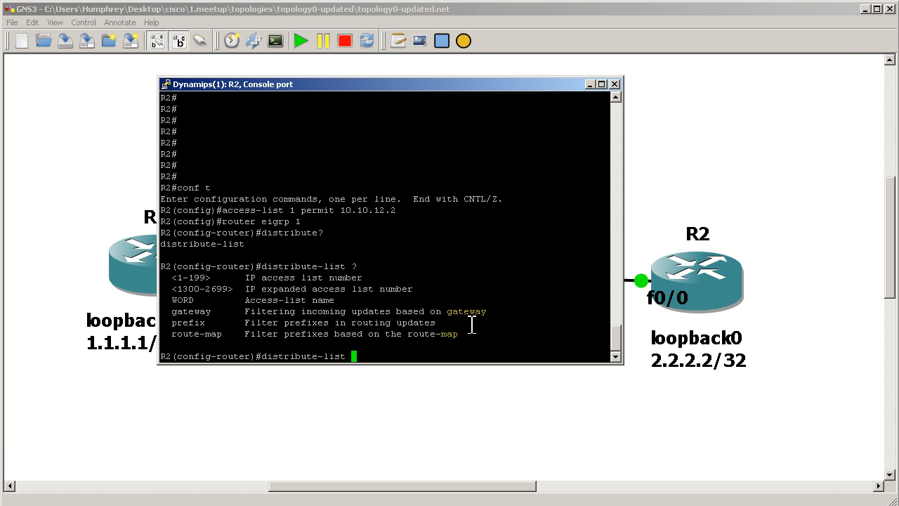
Check 'distribute-list 1 out ?' help and apply distribute-list 1 out on R2's EIGRP
text(1)
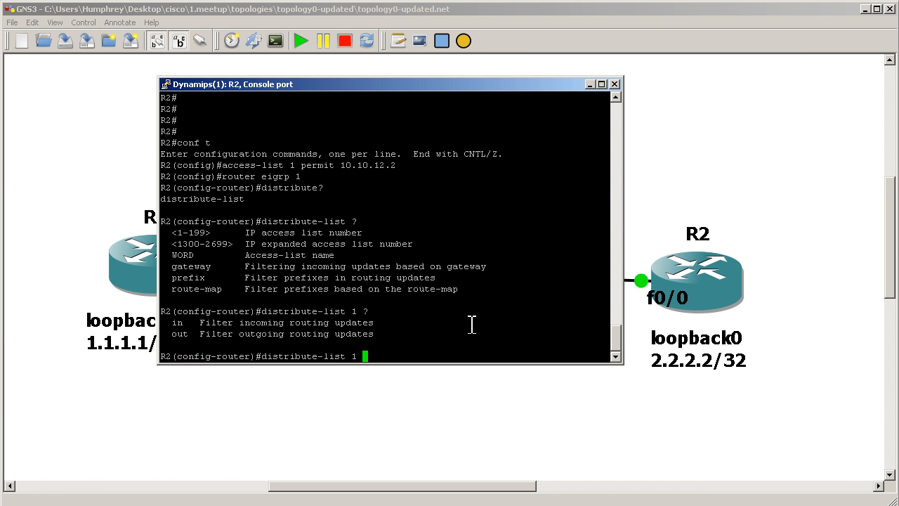
text(out)
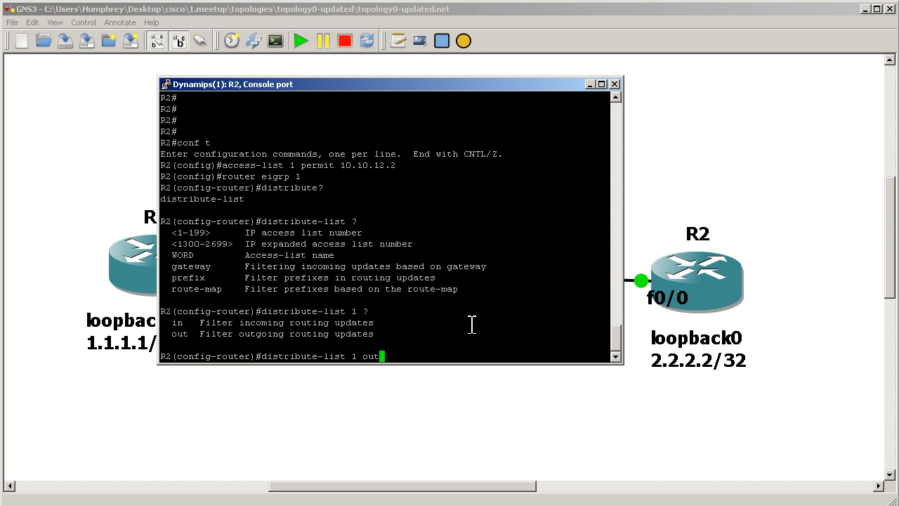
text(?)
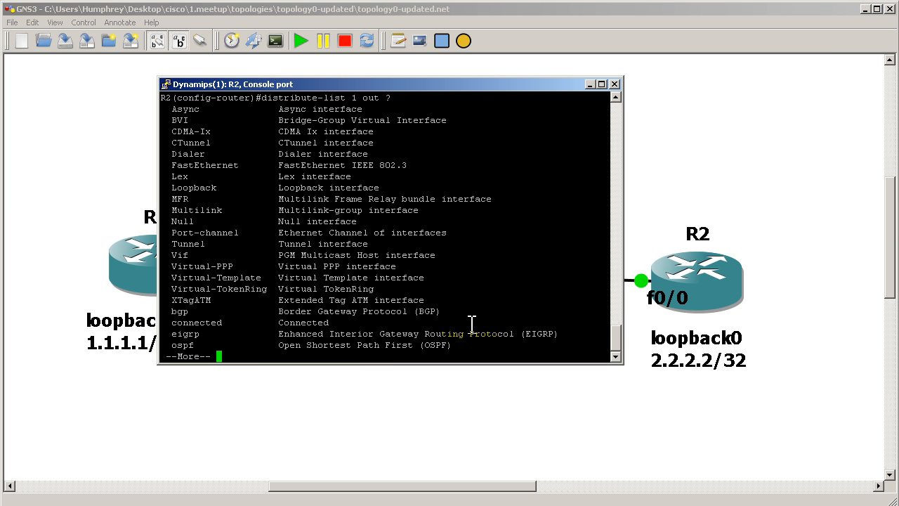
key(space)
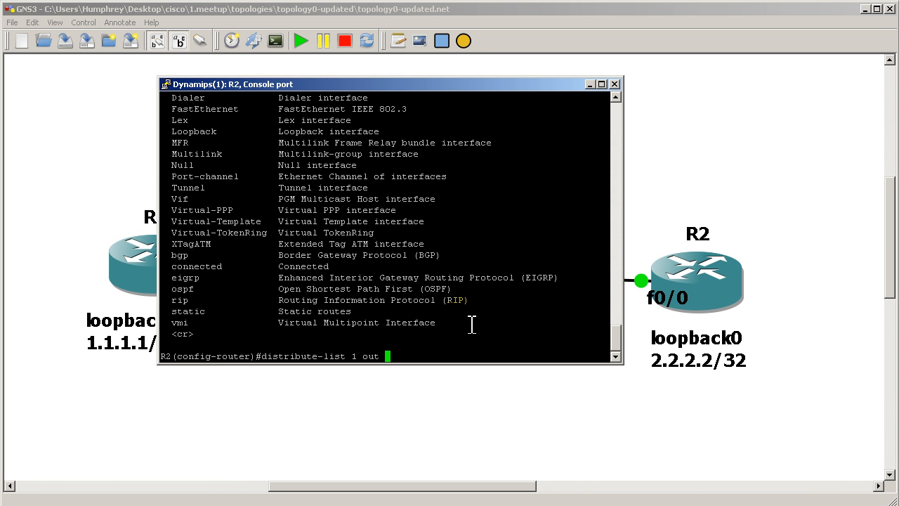
mouse_move(203, 329)
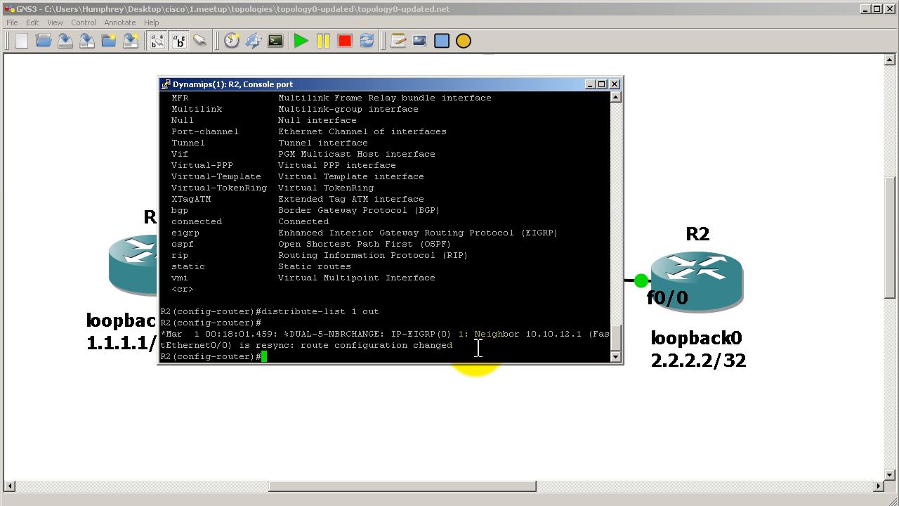
mouse_move(576, 216)
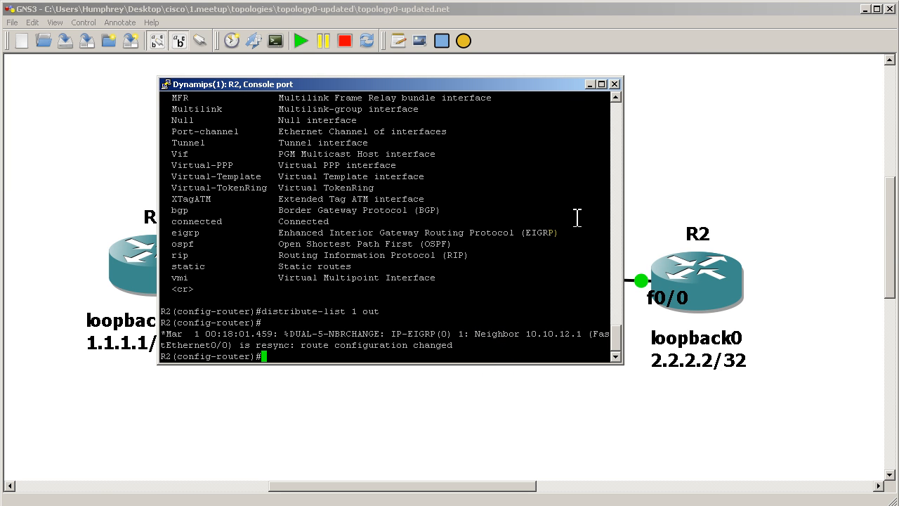
text(eigrp topology)
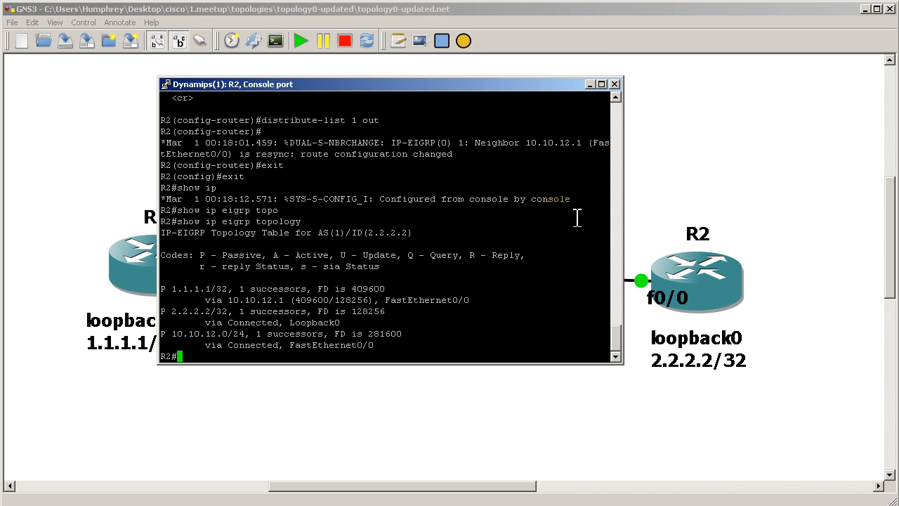
On R2 ping 1.1.1.1 and show ip protocols confirming outgoing filter list 1
text(ping 1.1.1.1)
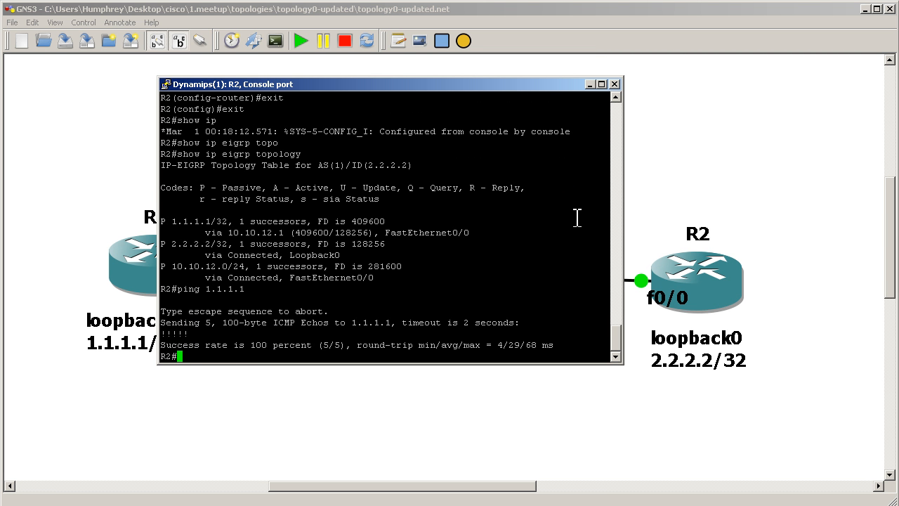
text(show ip protocols)
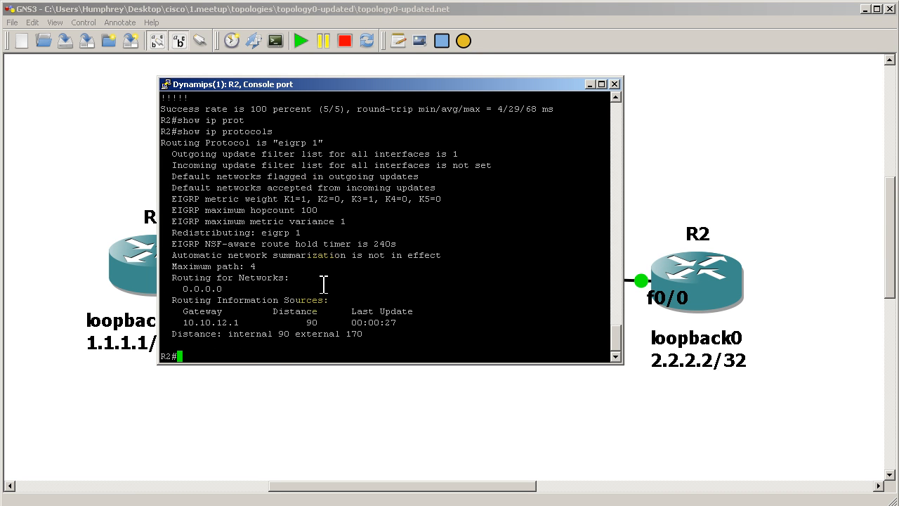
mouse_move(489, 208)
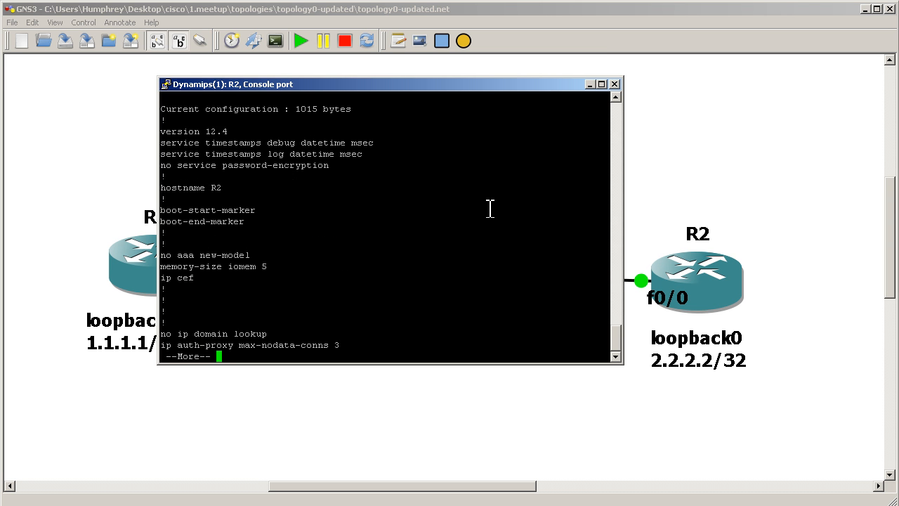
Page through R2's show run output to find distribute-list 1 out under EIGRP
key(space)
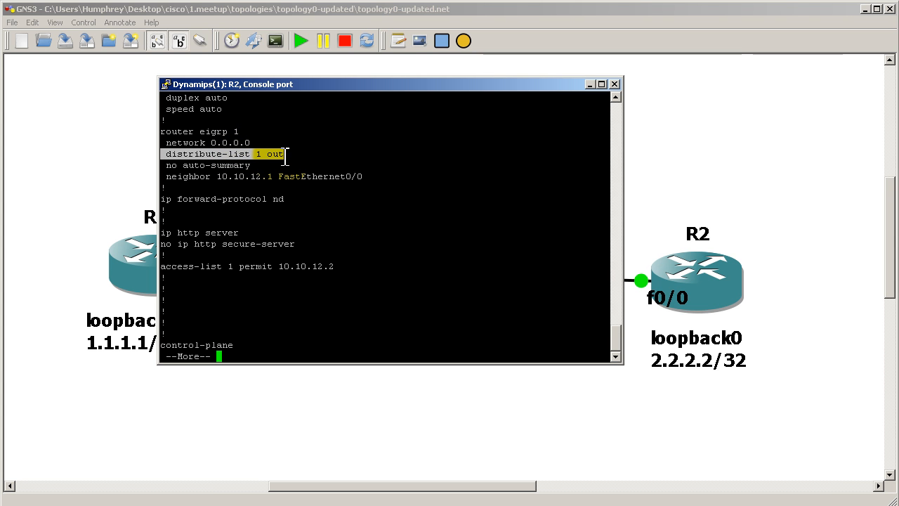
key(space)
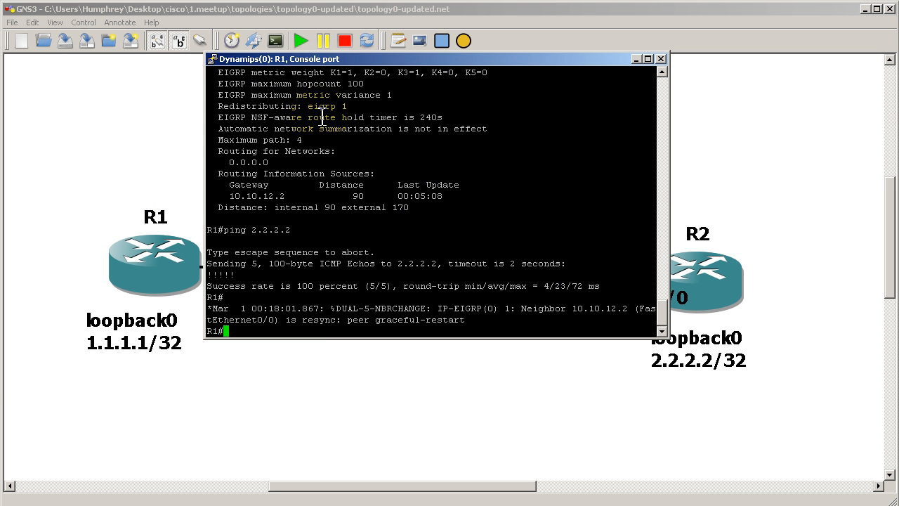
On R1 check the routing table, ping 2.2.2.2 unsuccessfully and list EIGRP neighbors
text(show ip route)
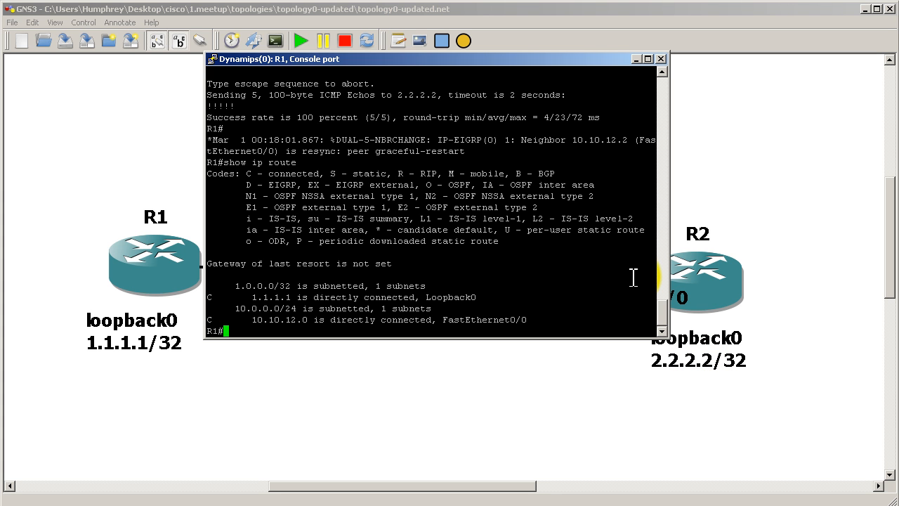
text(ping 2.2.2.2)
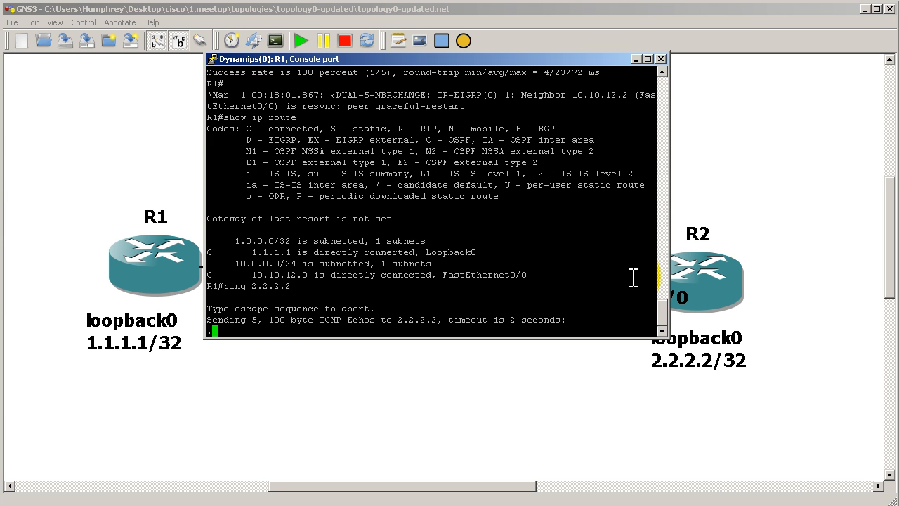
text(show i)
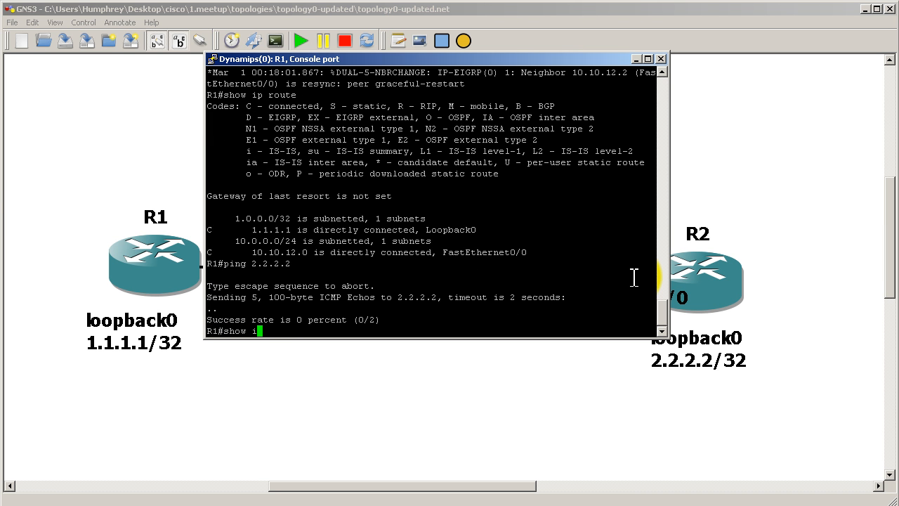
text(show ip eigrp neighbors)
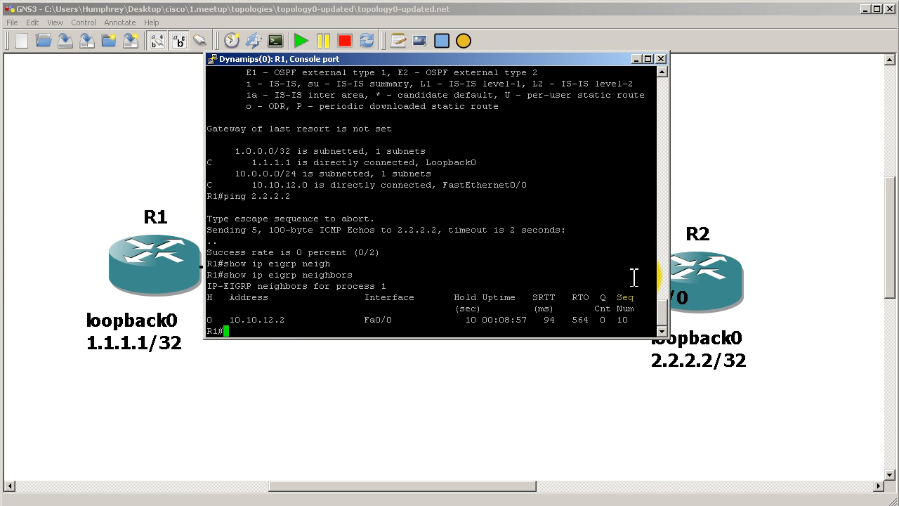
Ping neighbor 10.10.12.2 successfully and display R1's EIGRP topology
text(ping 10.10.12.2)
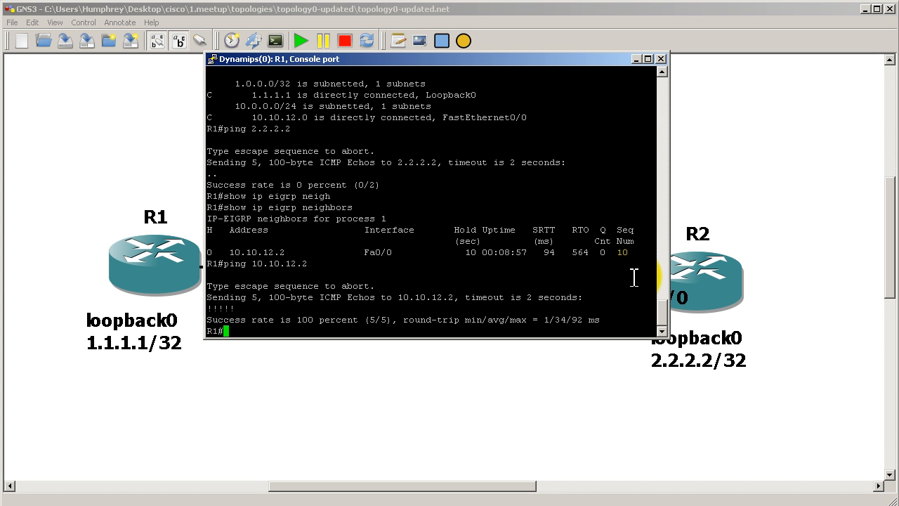
text(show)
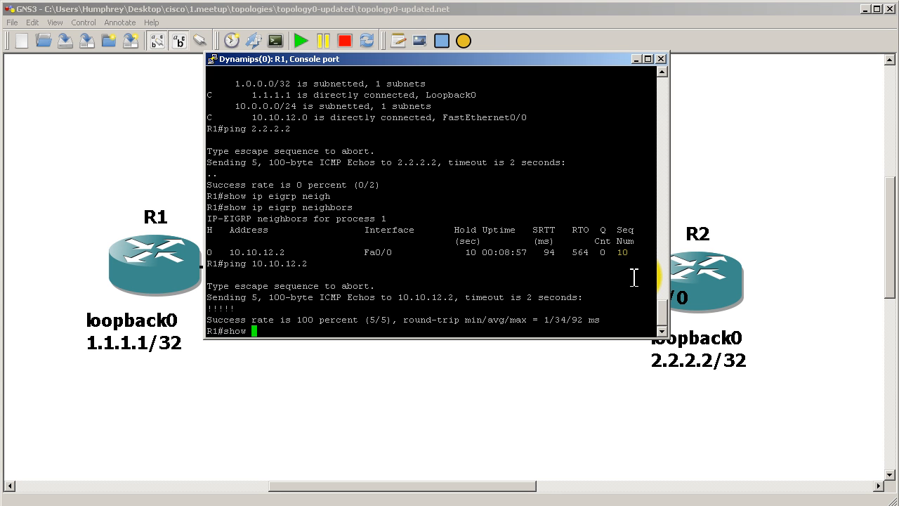
text(ip eigrp topology)
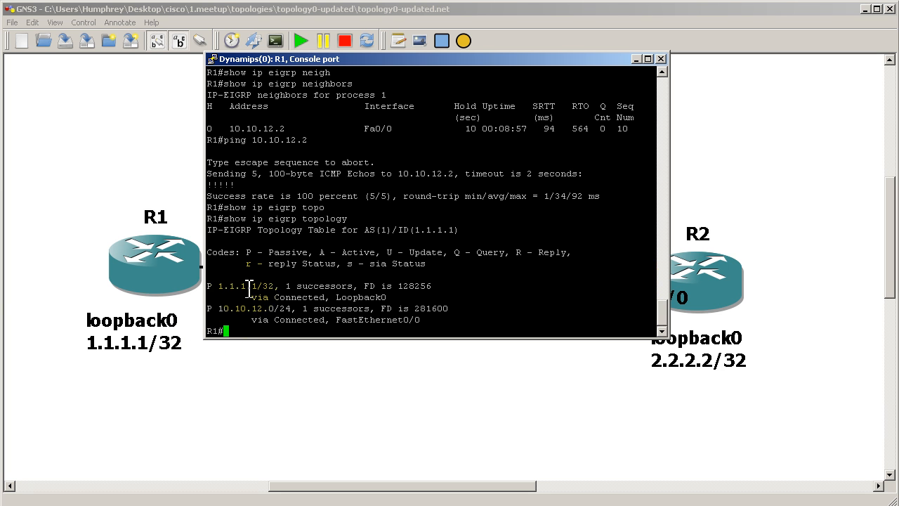
mouse_move(555, 239)
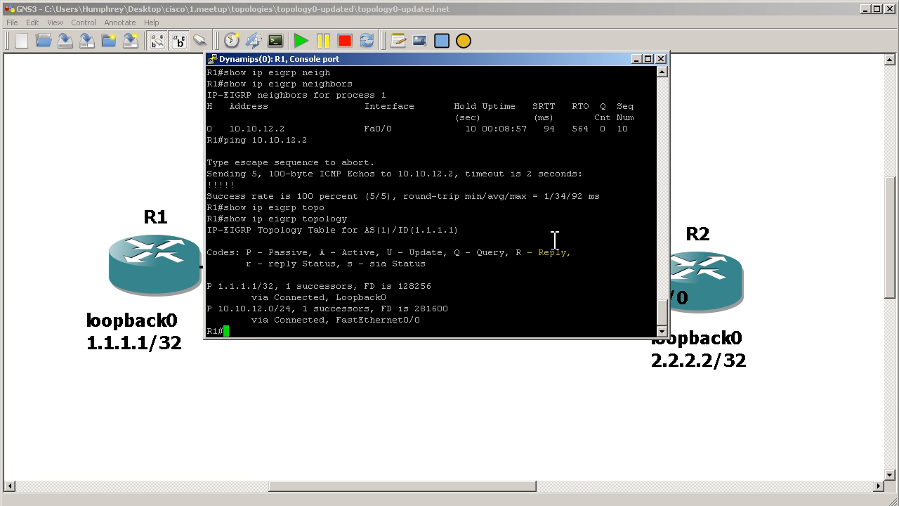
mouse_move(551, 237)
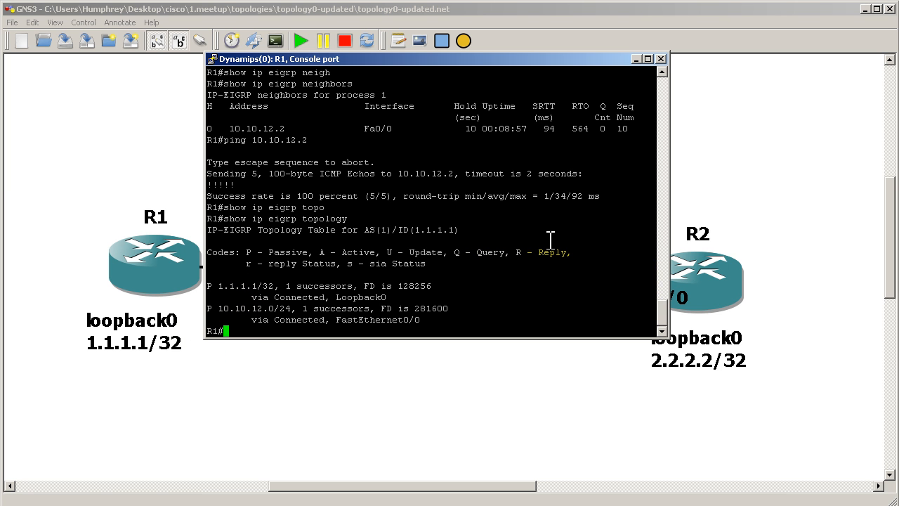
Run 'show ip eigrp topology all-links' on R1, listing 1.1.1.1/32 and 10.10.12.0/24
text(show ip eigrp topology ?)
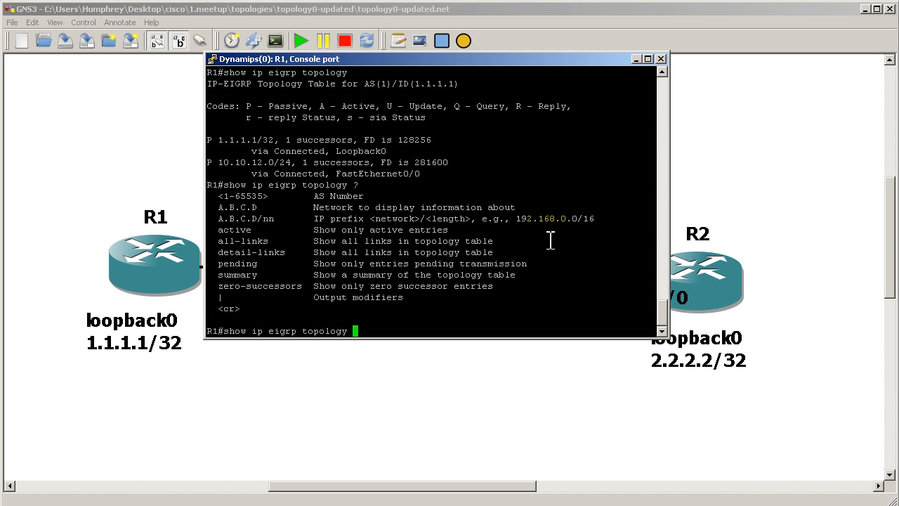
text(all-ln)
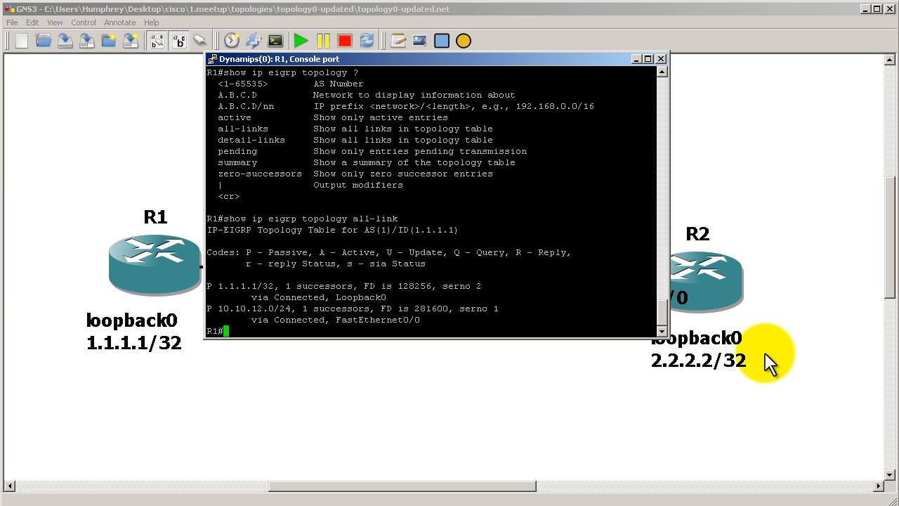
Enable debug ip packet on R1 and mark source address 10.10.12.2 in the output
text(debug ip pac)
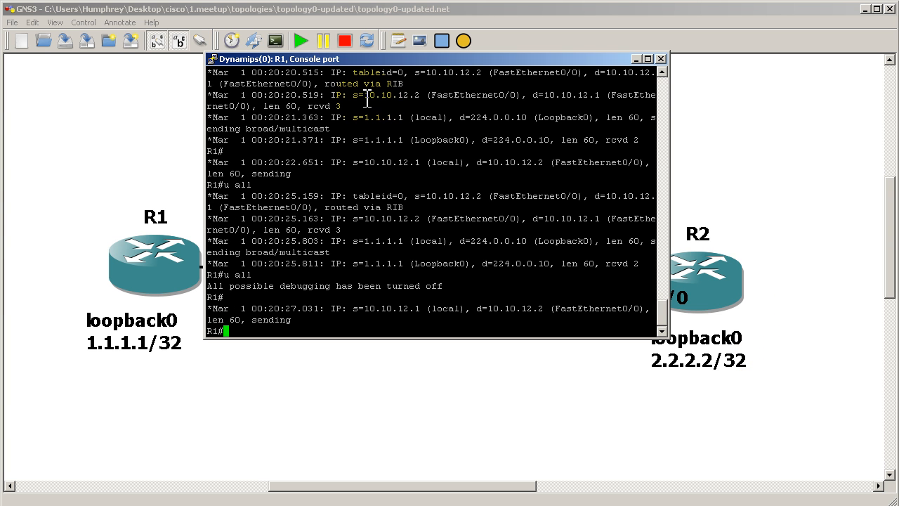
double_click(393, 96)
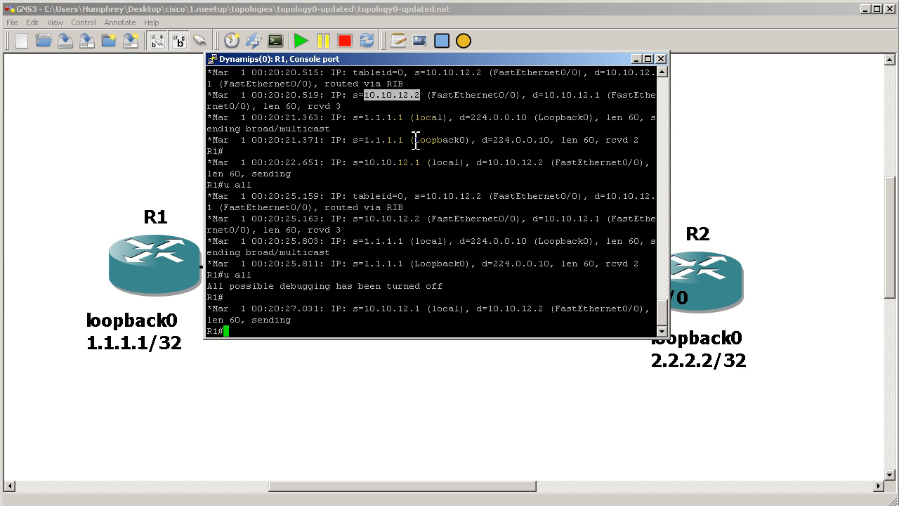
mouse_move(546, 101)
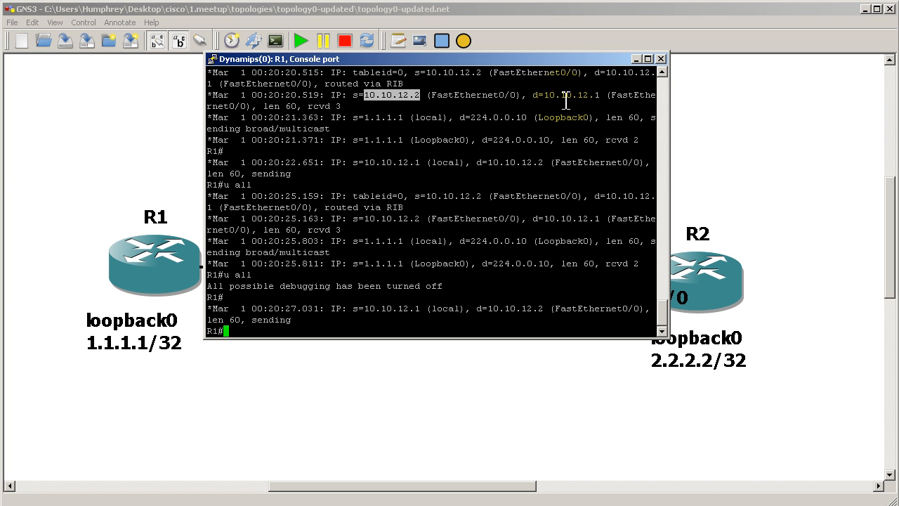
mouse_move(565, 255)
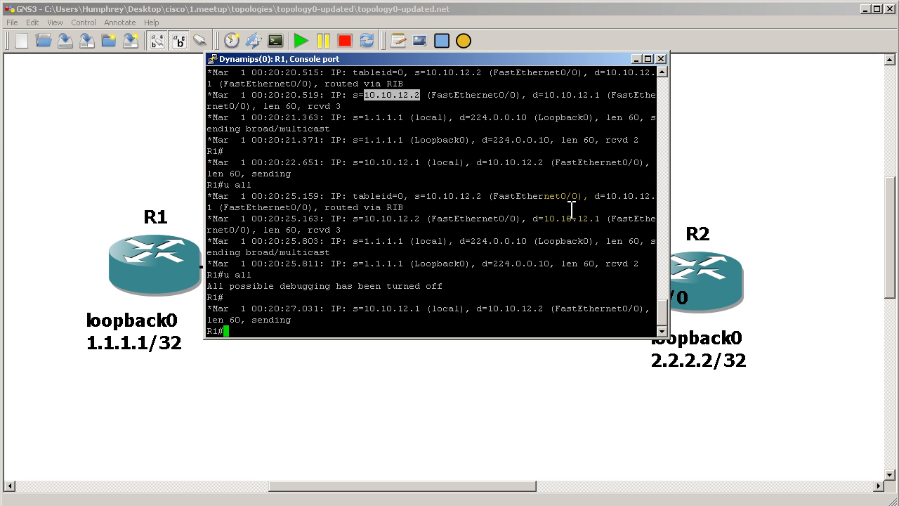
Configure default route 0.0.0.0/0 via 10.10.12.2 on R1 and confirm it in the routing table
text(conf)
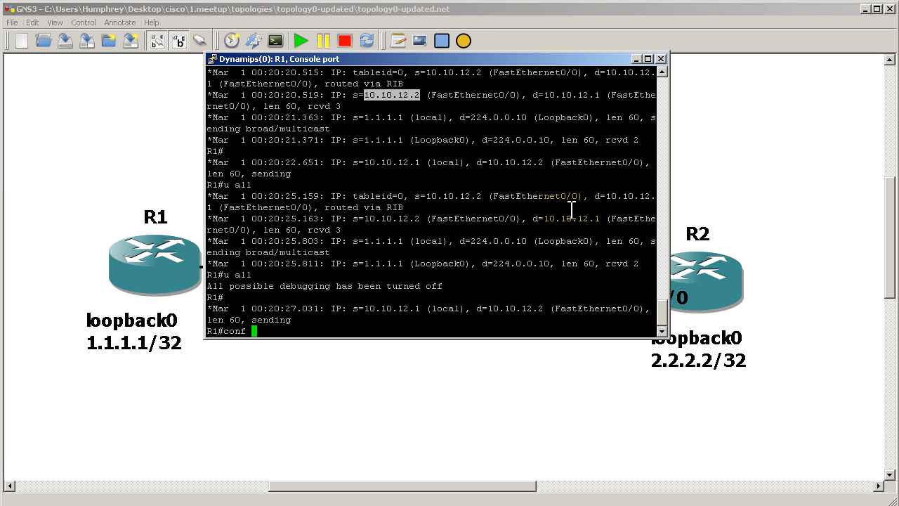
text(t)
text(ip route )
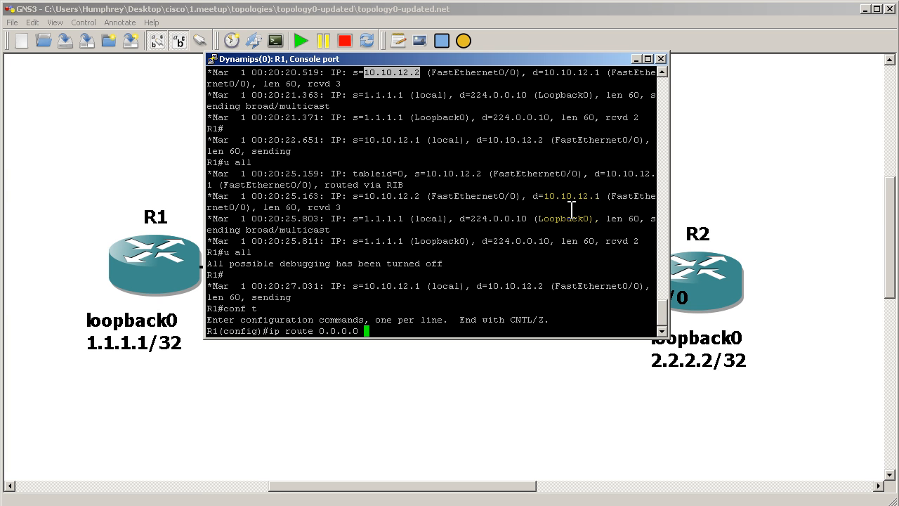
text(0.0.0.0 ?)
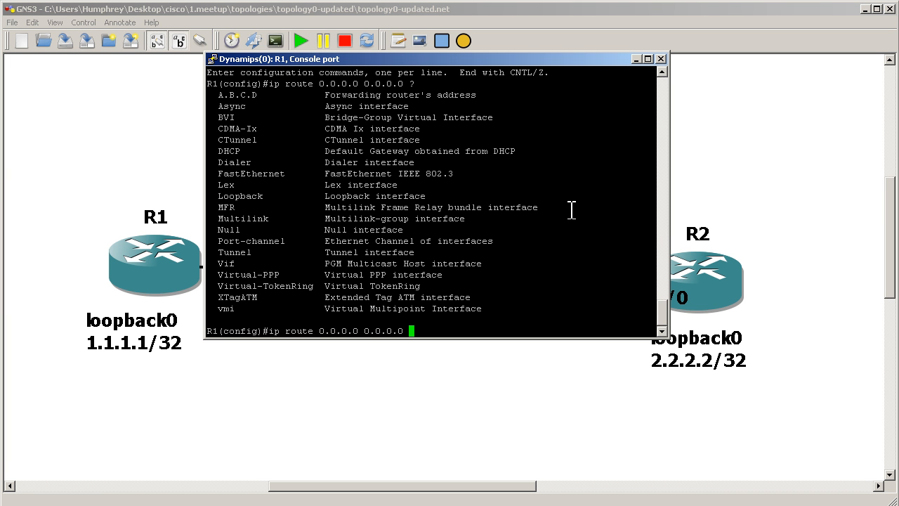
text(10.10)
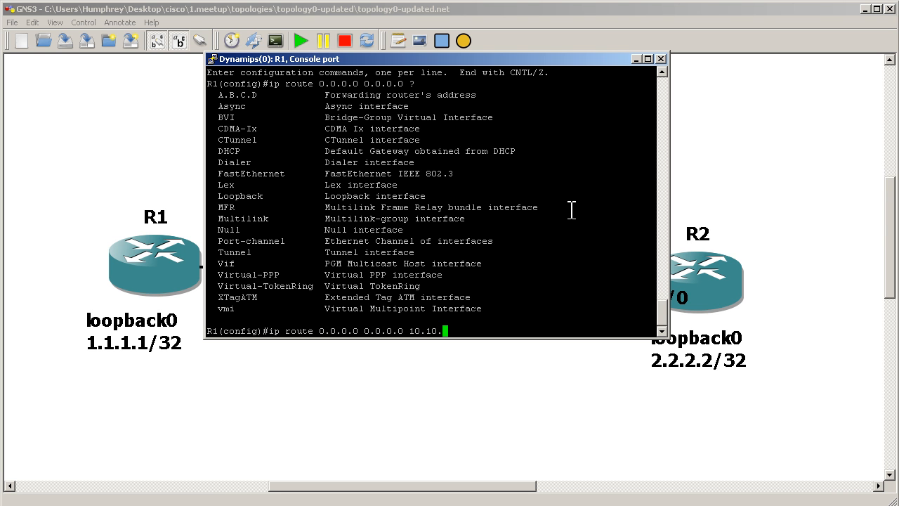
text(.12.2)
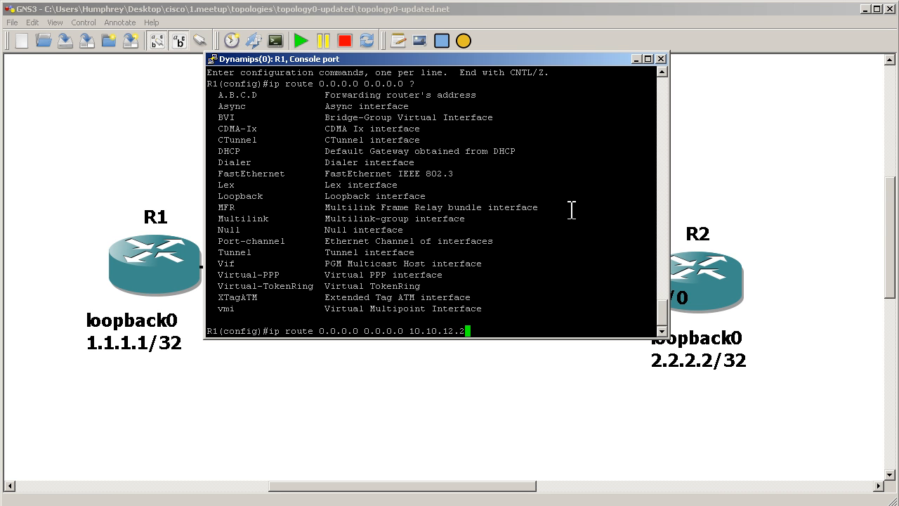
text(?)
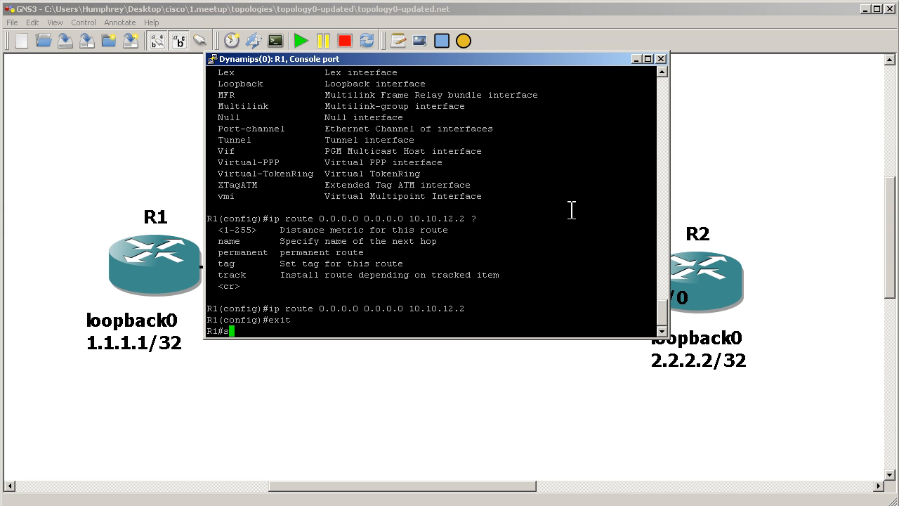
text(show ip route)
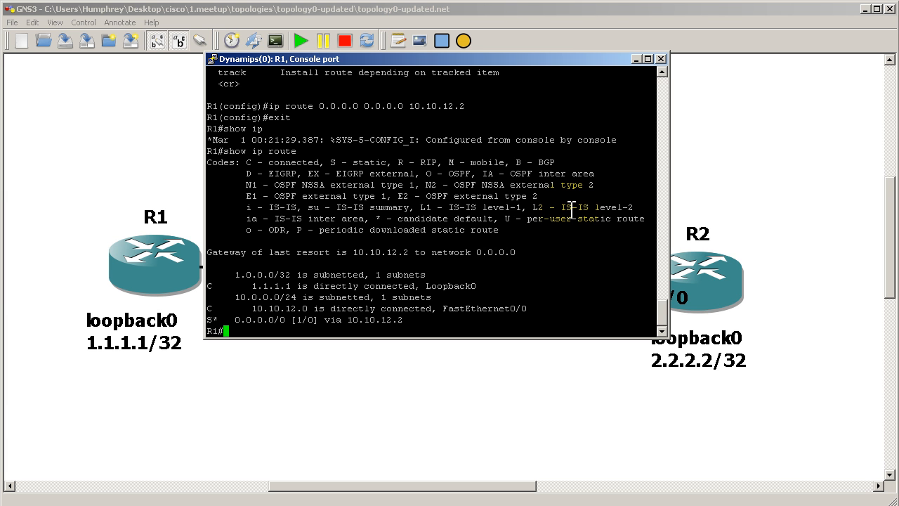
Ping 2.2.2.2 from R1 and confirm all five echoes succeed
text(ping 2.2.2.2)
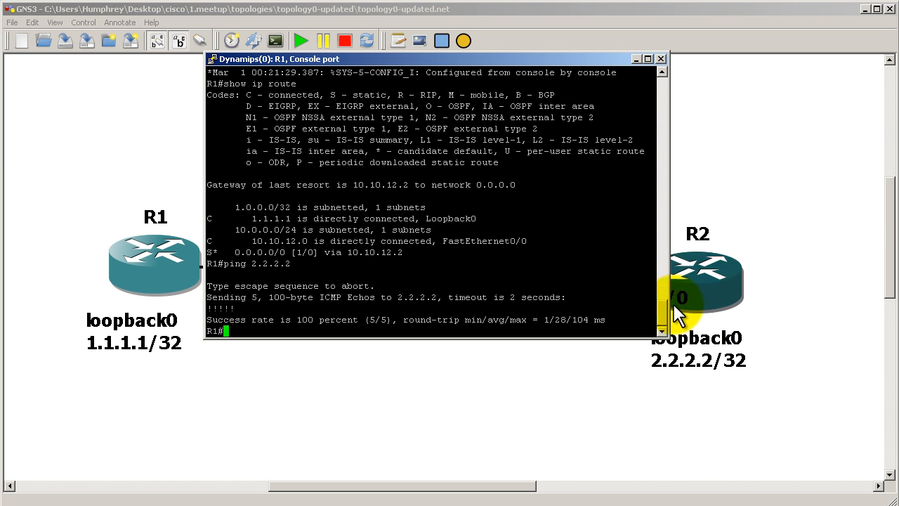
mouse_move(569, 233)
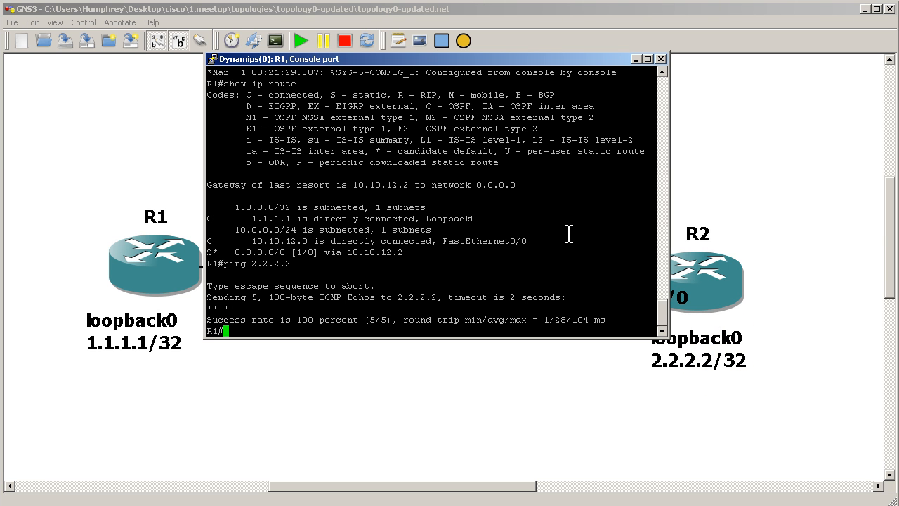
mouse_move(753, 311)
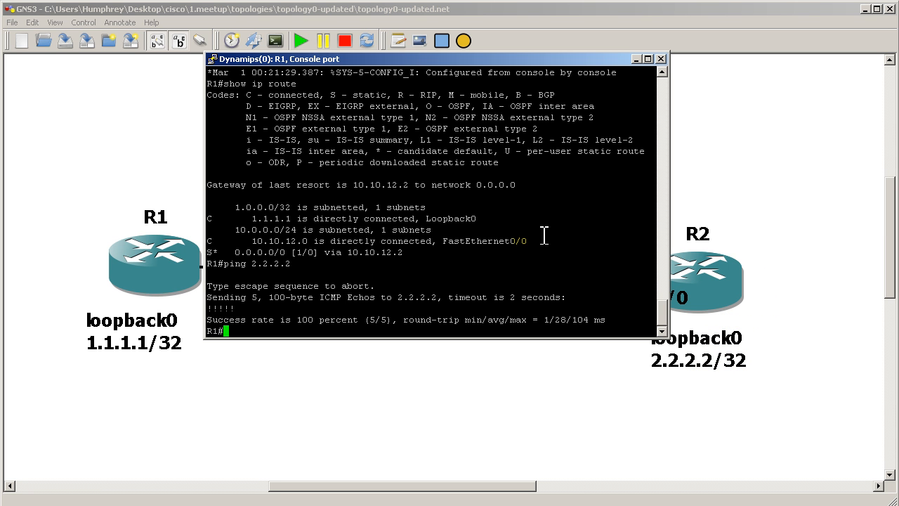
mouse_move(570, 90)
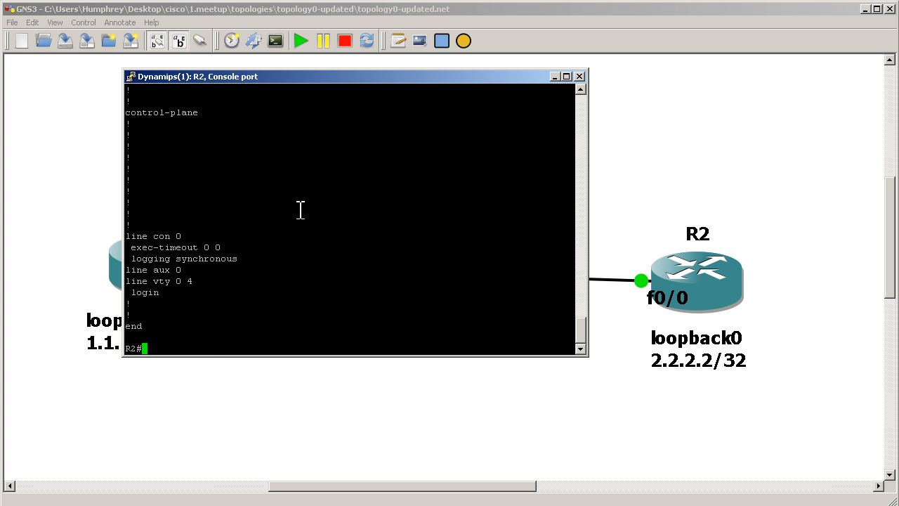
Remove access-list 1 permitting 10.10.12.2 from R2's configuration
text(conf t)
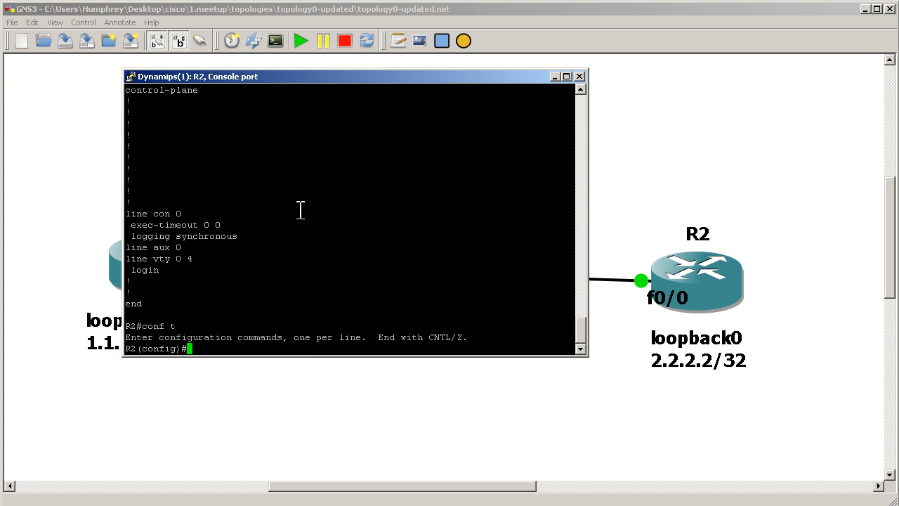
text(no access-list 1 permit)
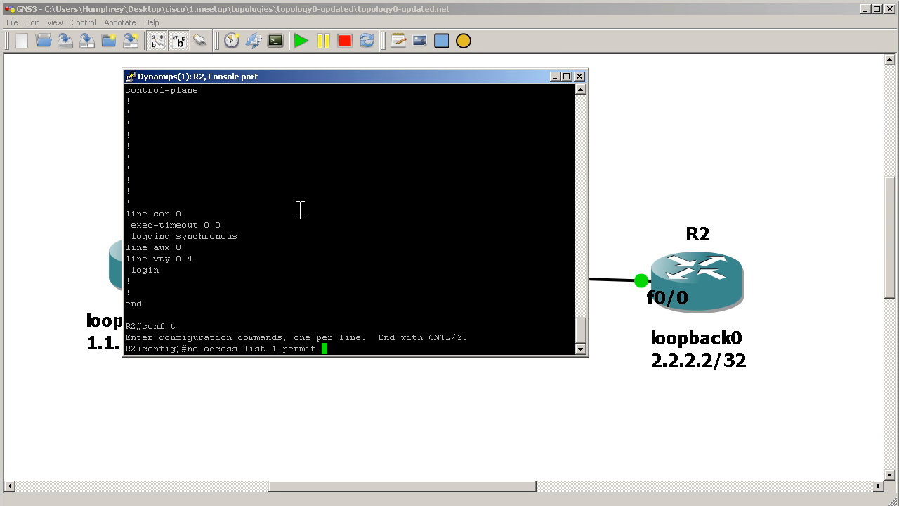
text(10.10.12.2)
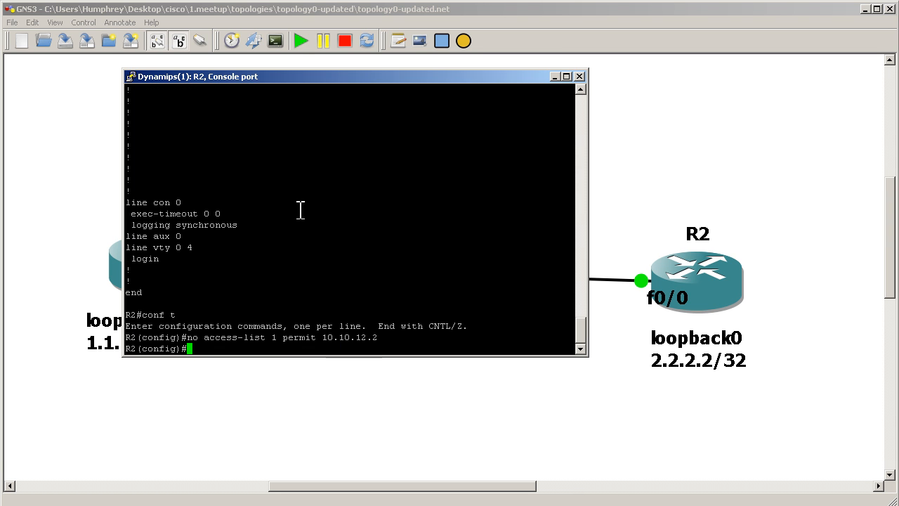
Under router eigrp 1, remove the fast 0/0 and outbound distribute-lists, resyncing neighbor 10.10.12.1
text(router eigrp 1)
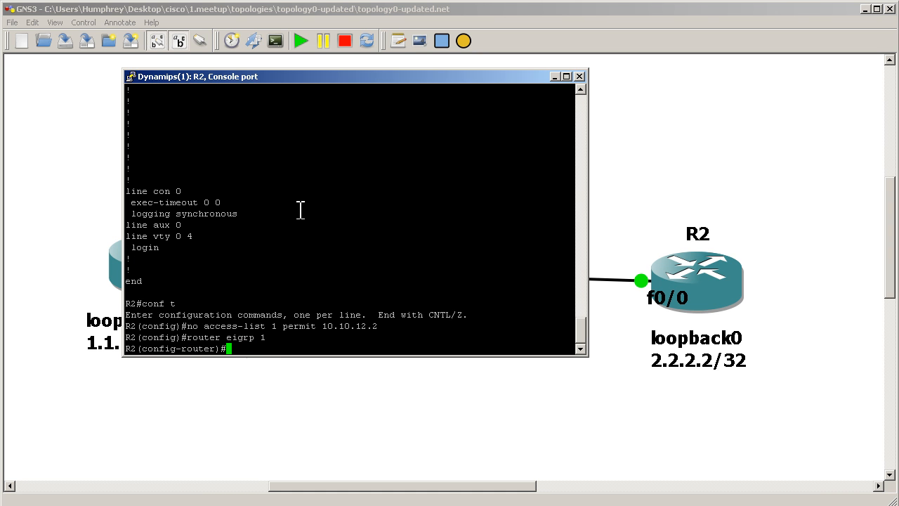
text(no)
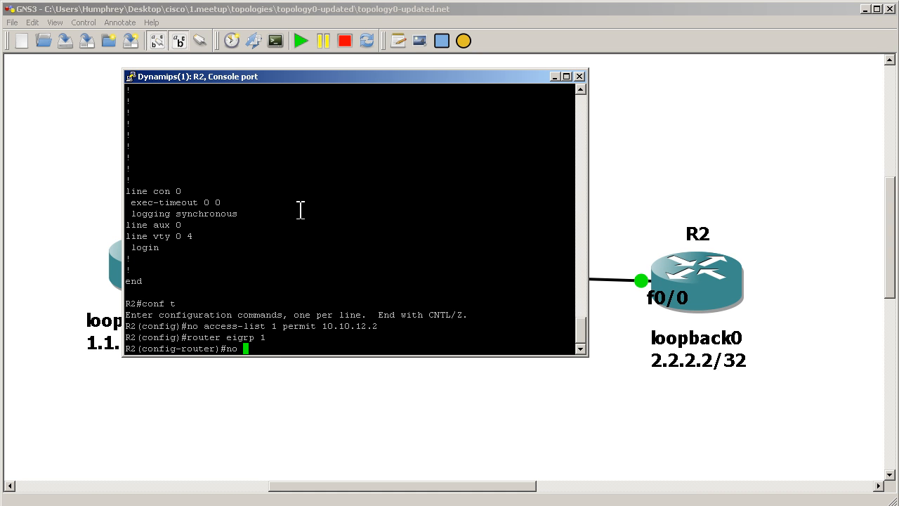
text(distribute-list 1 fast)
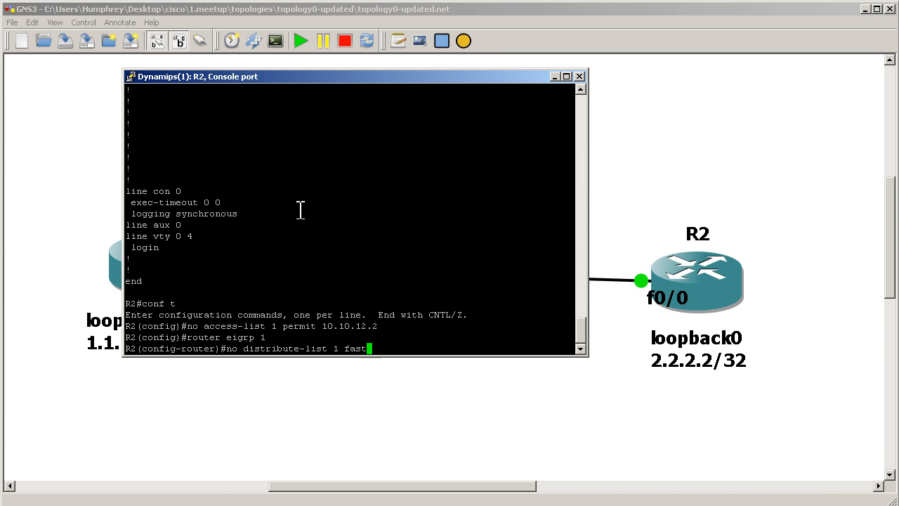
text(0/0)
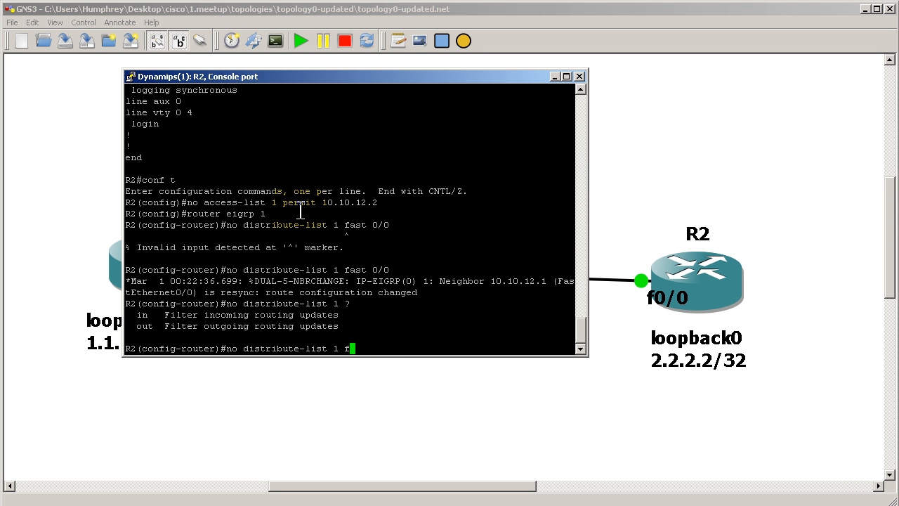
text(out fast)
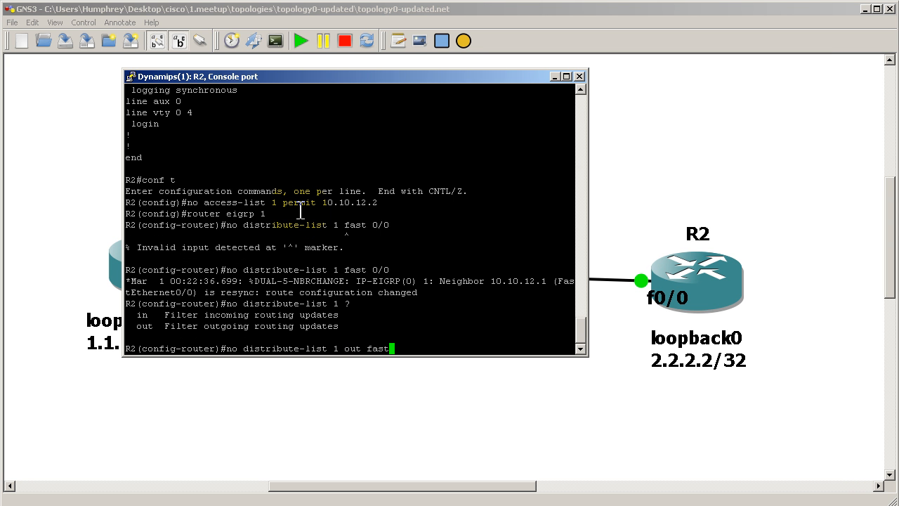
key(BackSpace)
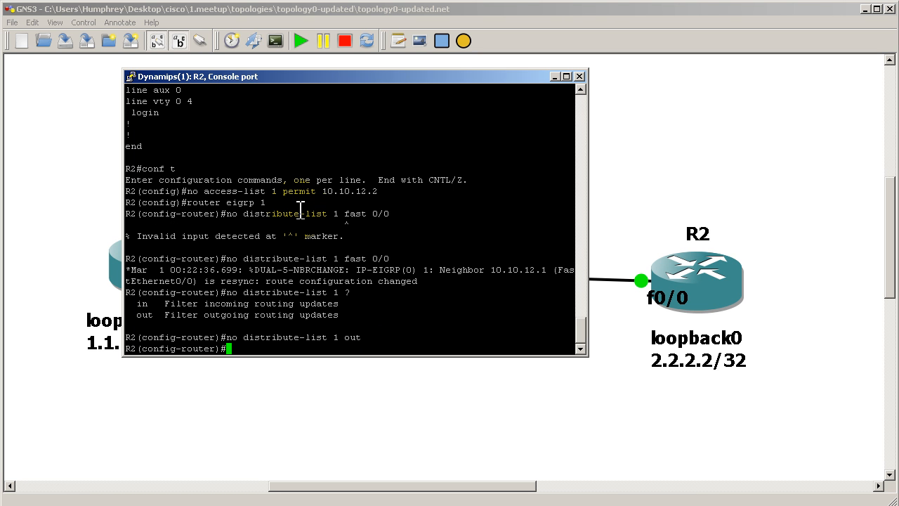
text(exit)
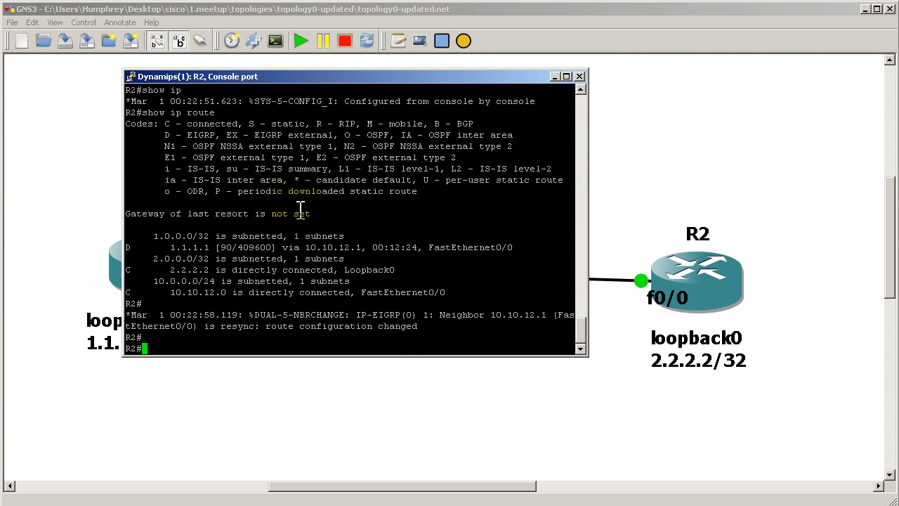
Page through R2's output to the end, then minimize its console to reveal the topology
text(show ip route)
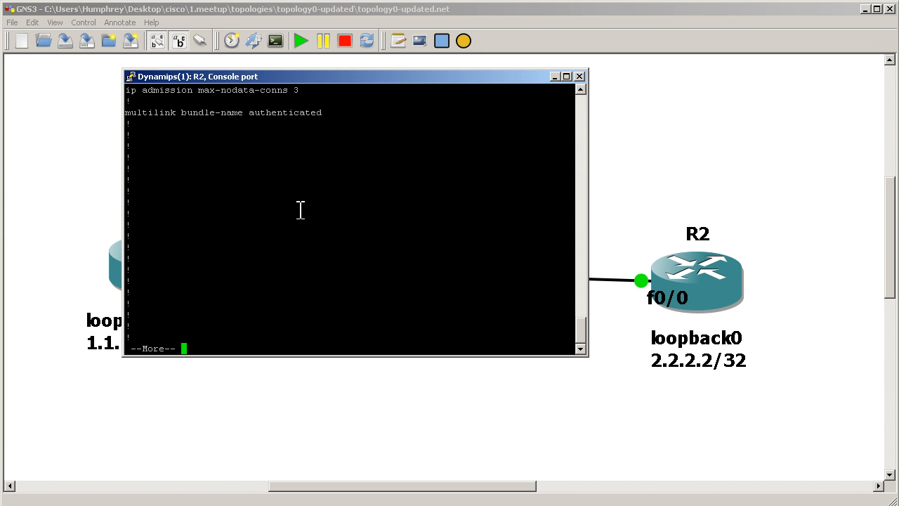
key(space)
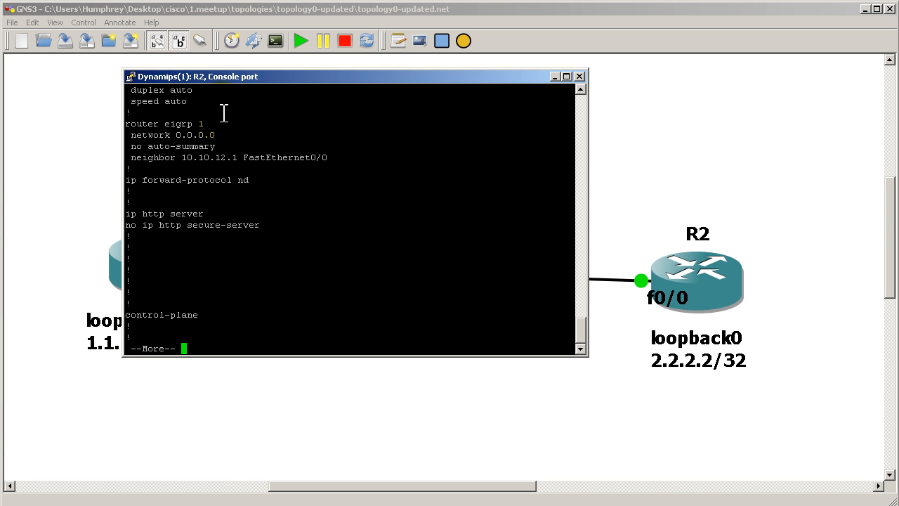
mouse_move(275, 199)
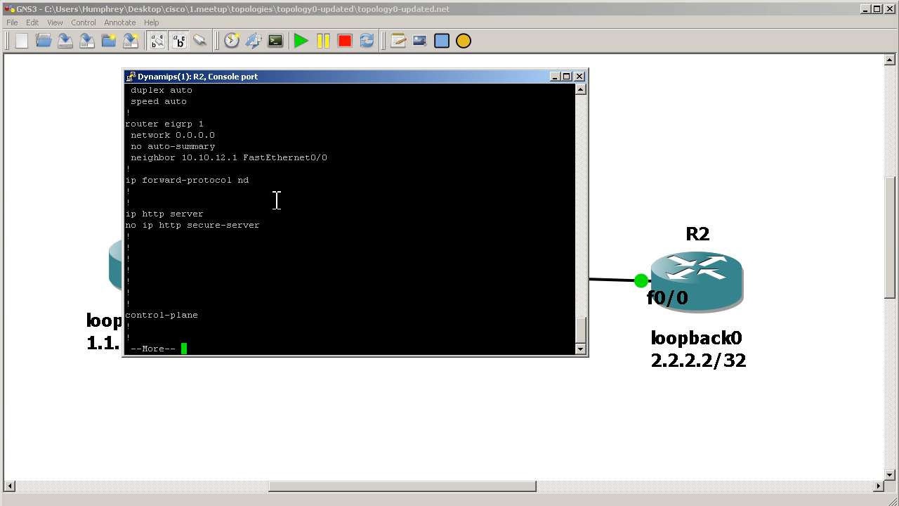
key(space)
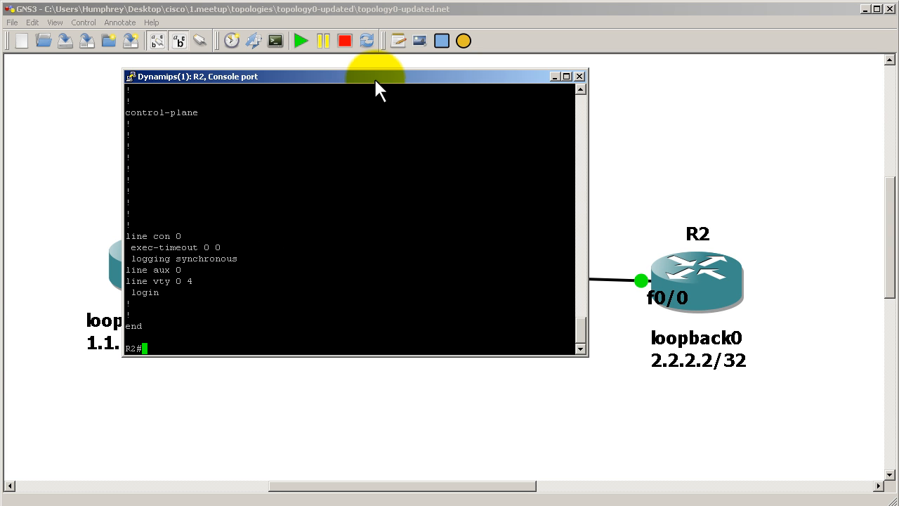
click(579, 76)
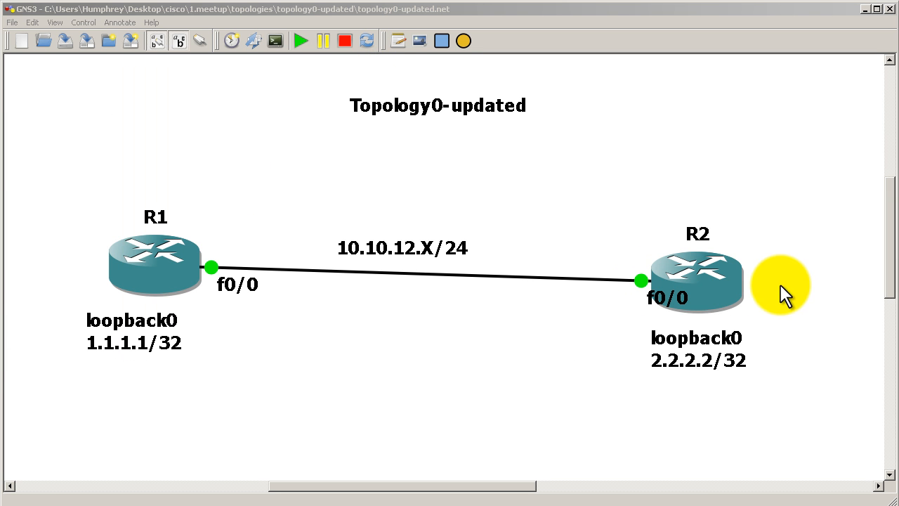
mouse_move(801, 288)
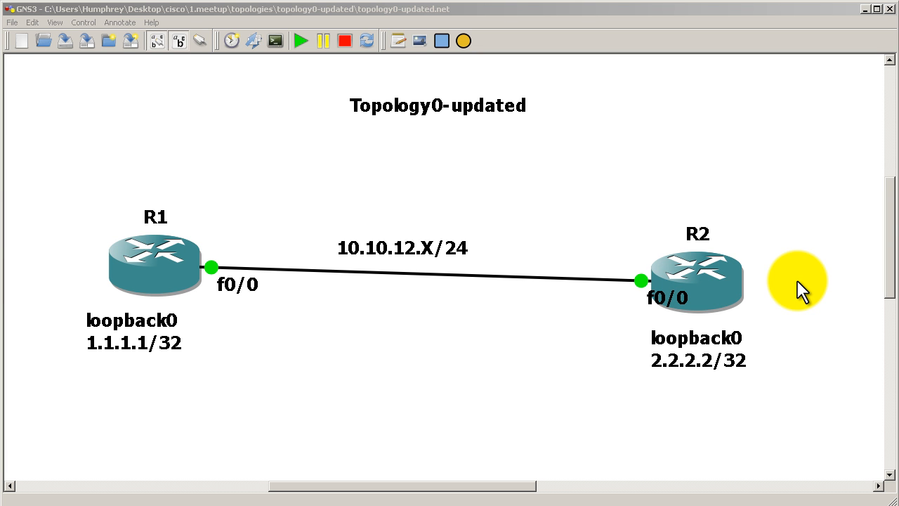
mouse_move(160, 360)
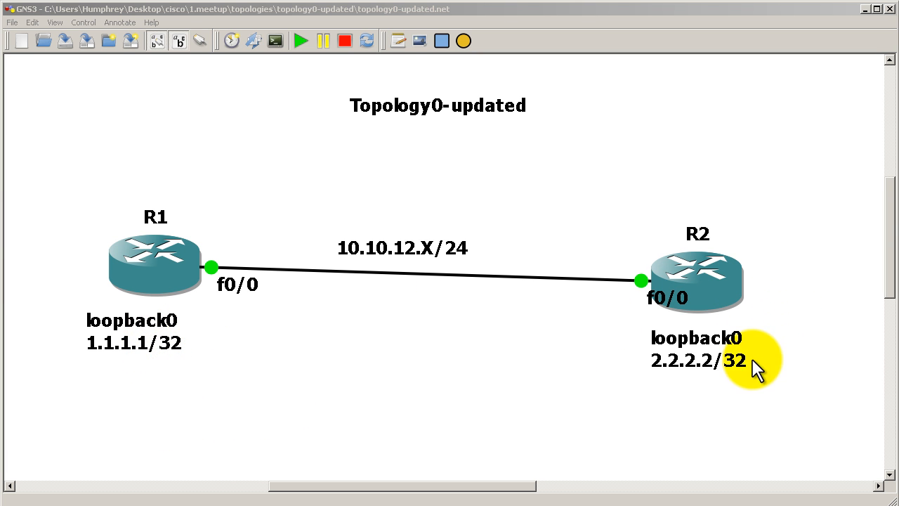
mouse_move(127, 321)
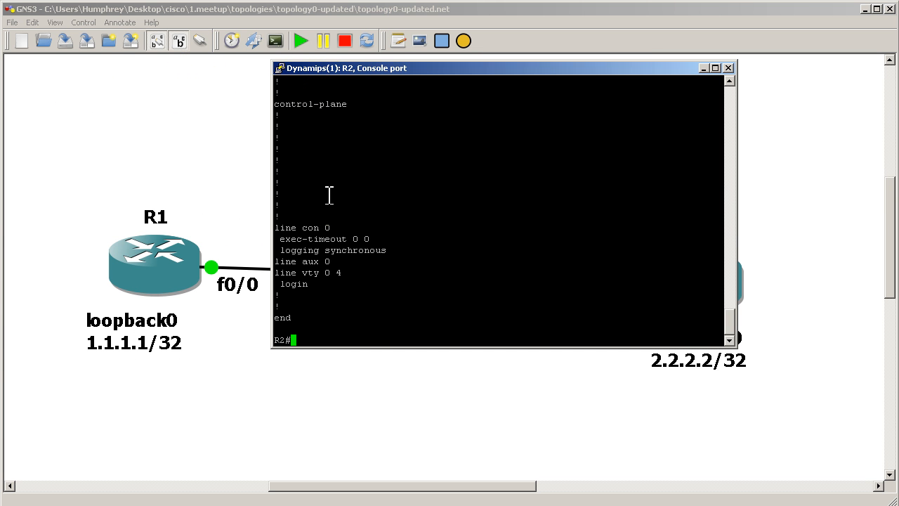
Create access-list 1 on R2 denying 1.1.1.1 and permitting 10.10.12.1
text(conf t)
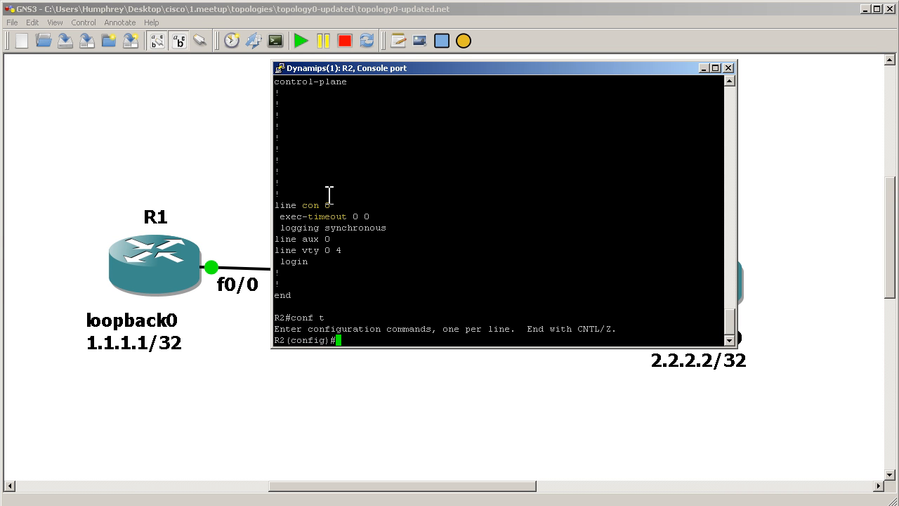
text(access-list)
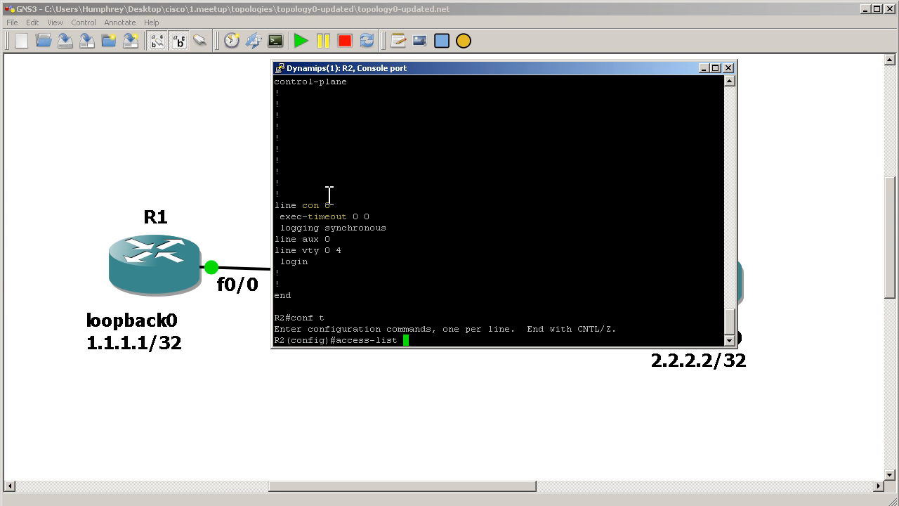
text(1 deny)
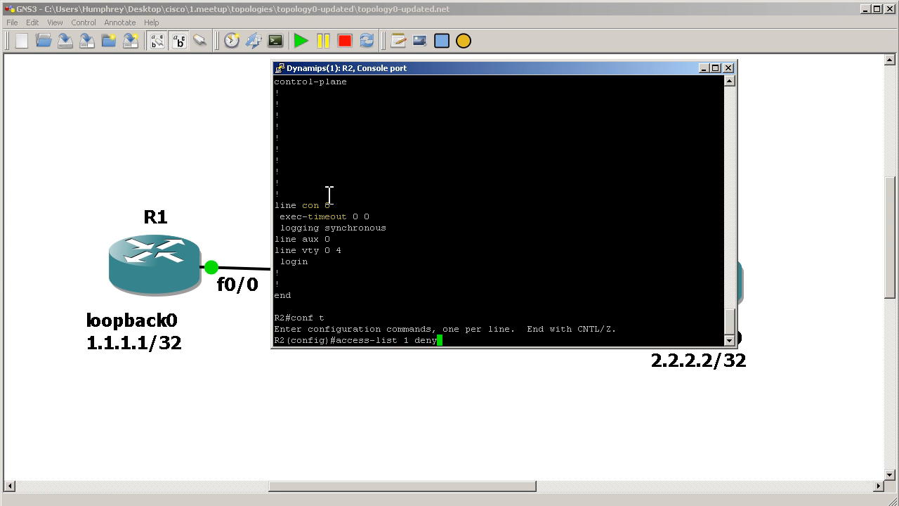
text(1.1.1.1)
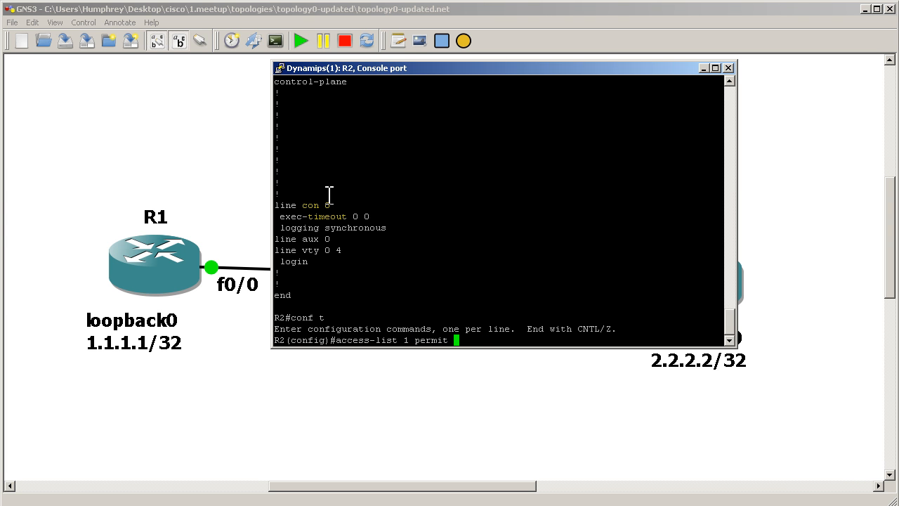
text(10.10.12.1)
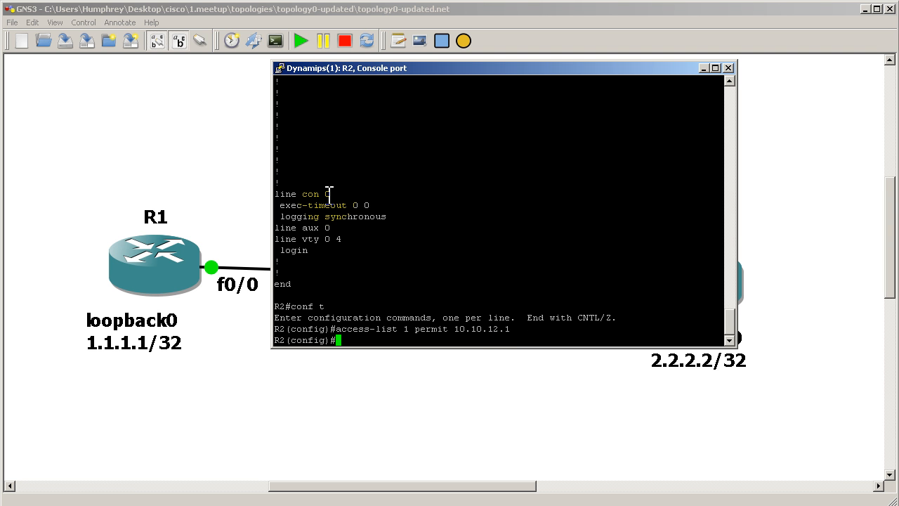
Apply distribute-list 1 inbound under router eigrp 1, exit and display the routing table
text(router eigrp 1)
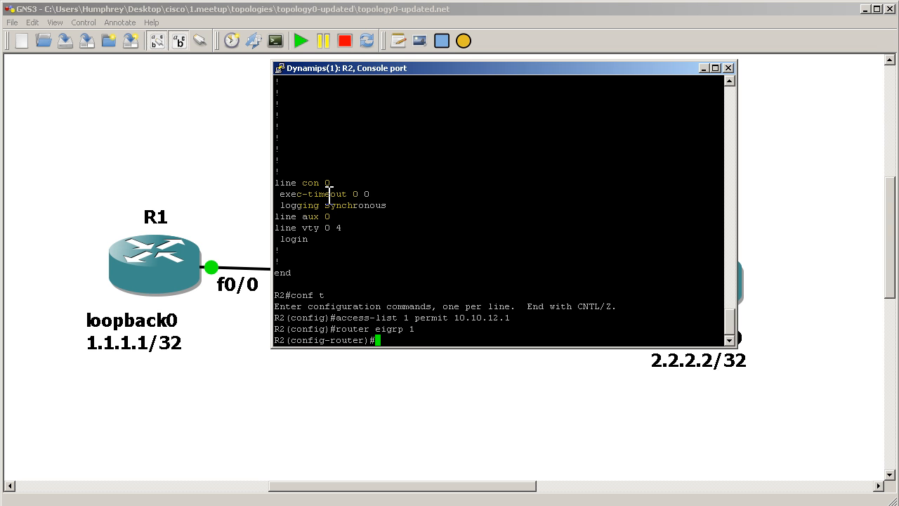
text(distribute-lis)
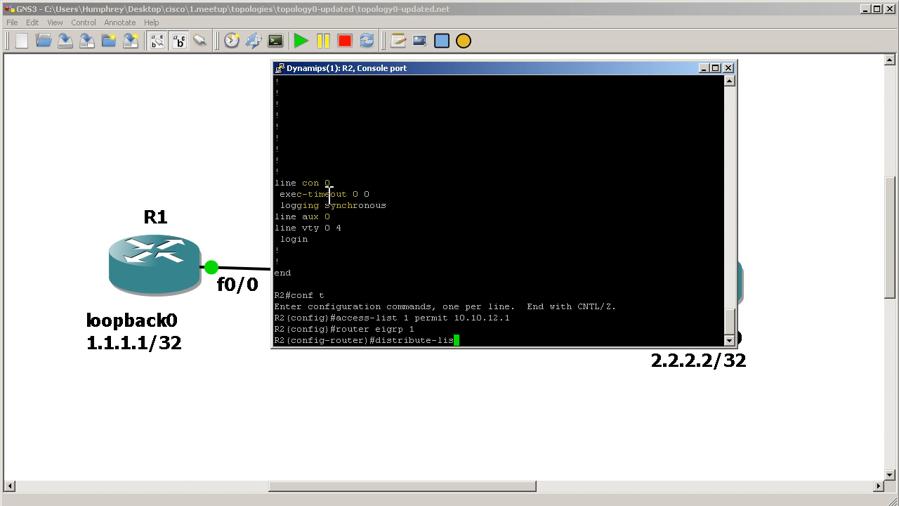
text(1 ?)
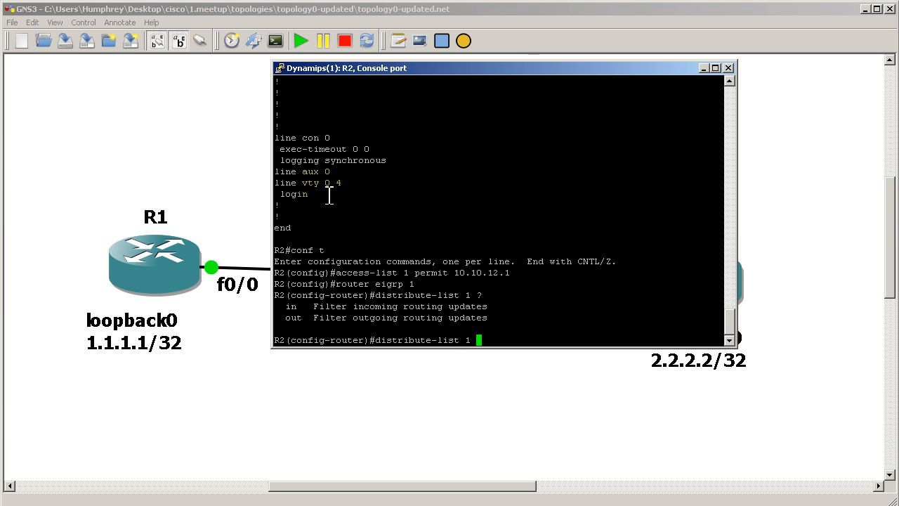
text(in)
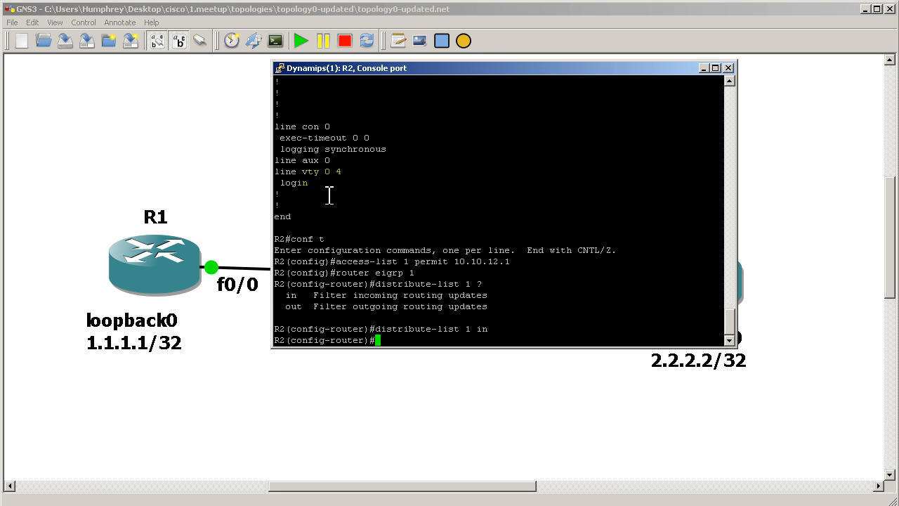
text(exit)
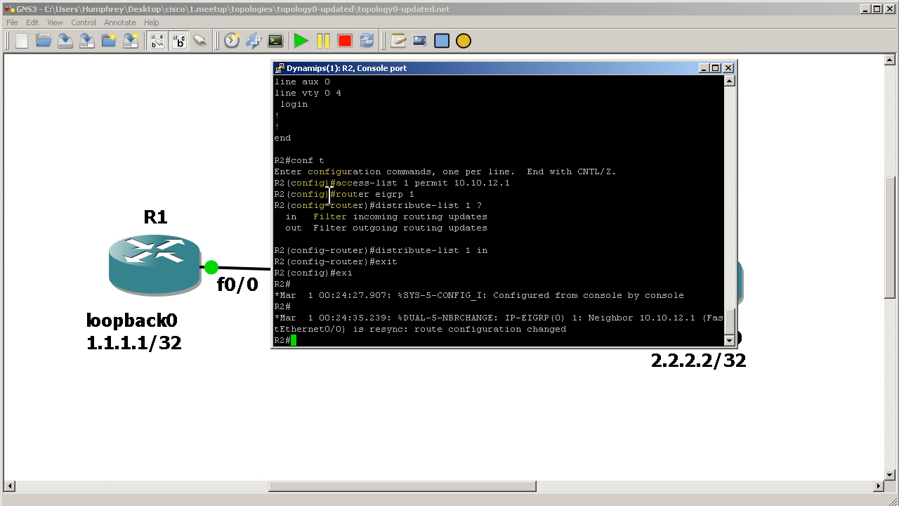
text(show ip route)
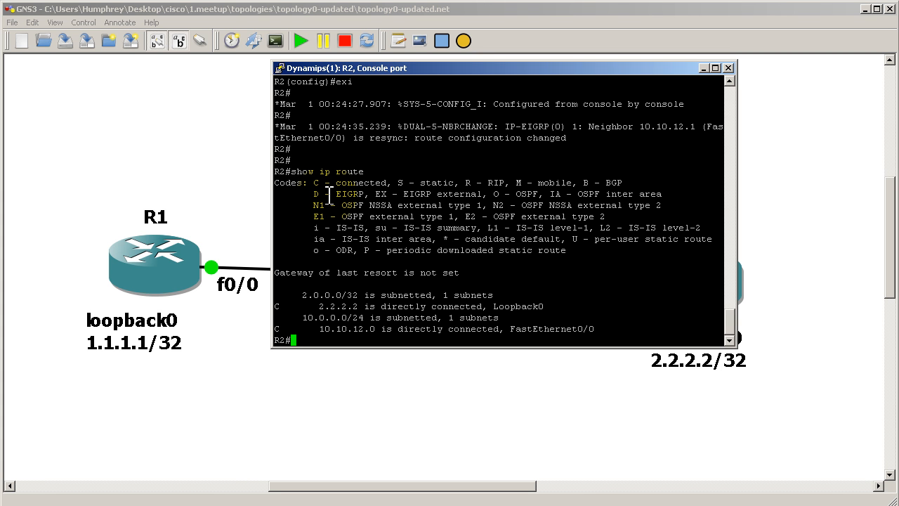
Show R2's EIGRP topology, confirming only 2.2.2.2/32 and 10.10.12.0/24 remain without 1.1.1.1
text(show)
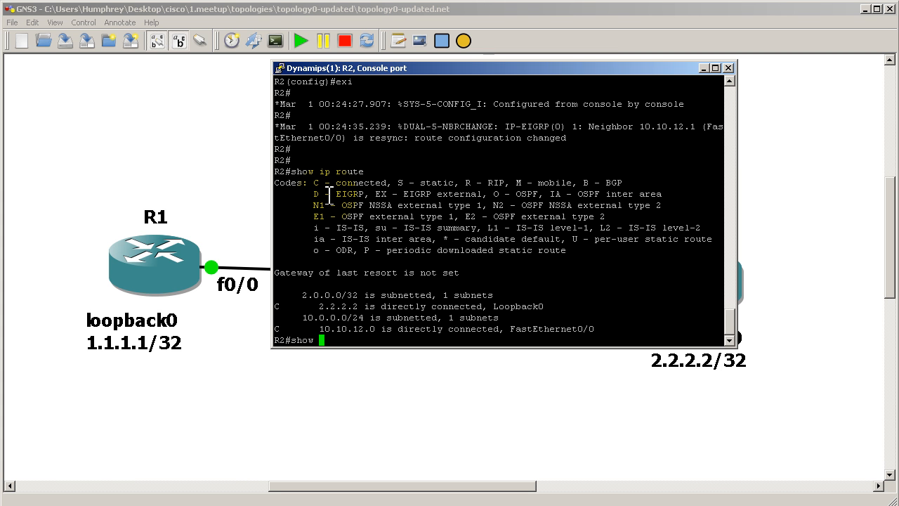
text(ip)
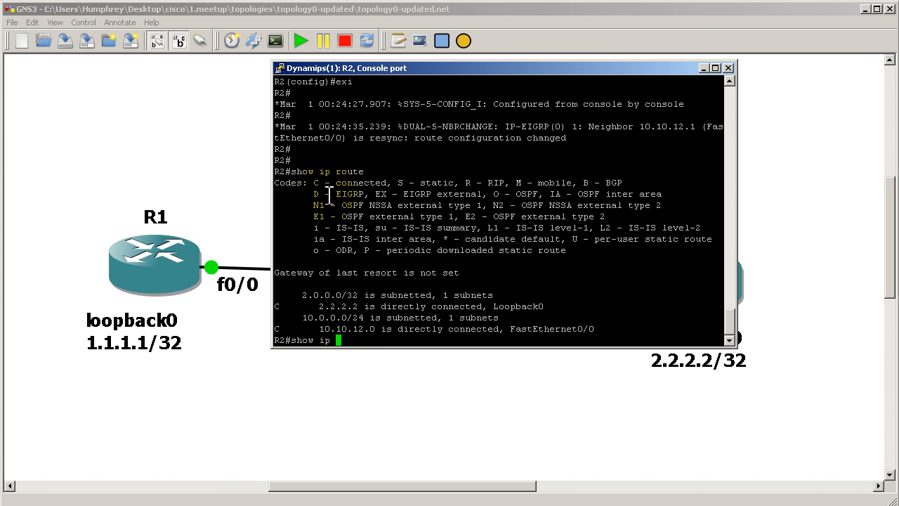
text(eigrp topology)
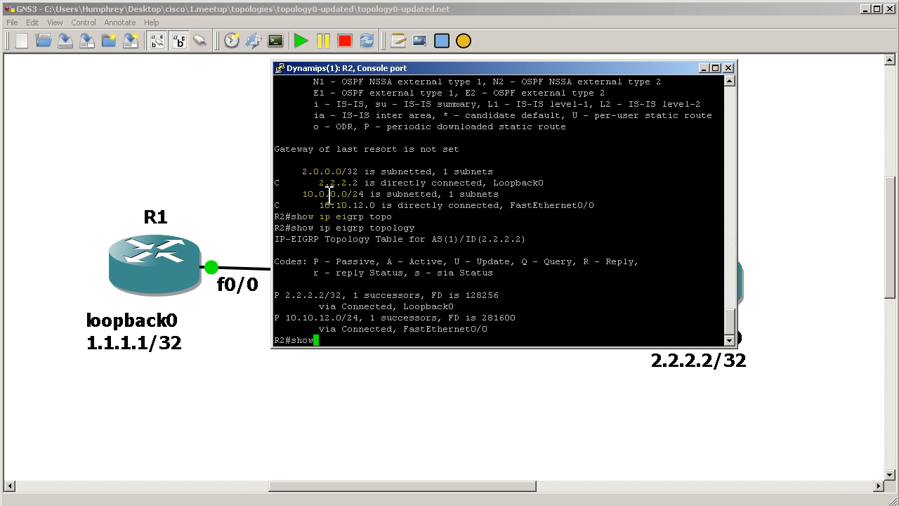
text(ip ei)
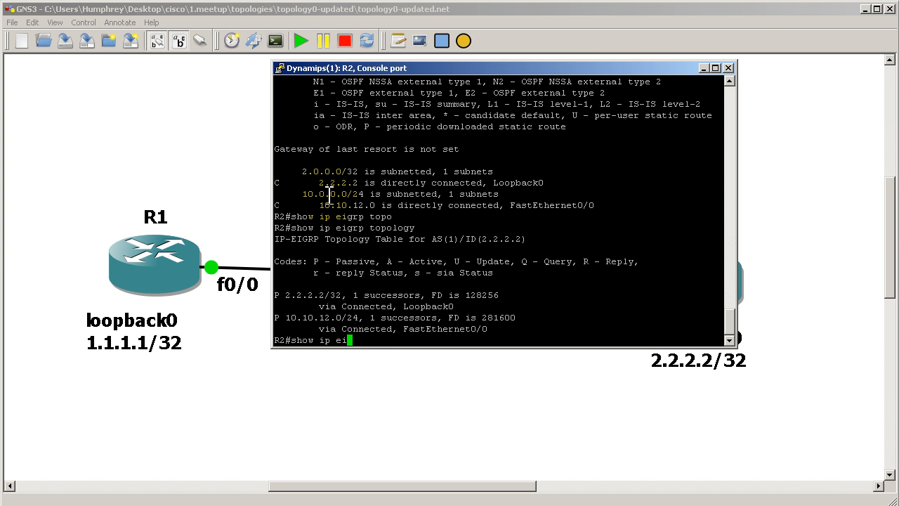